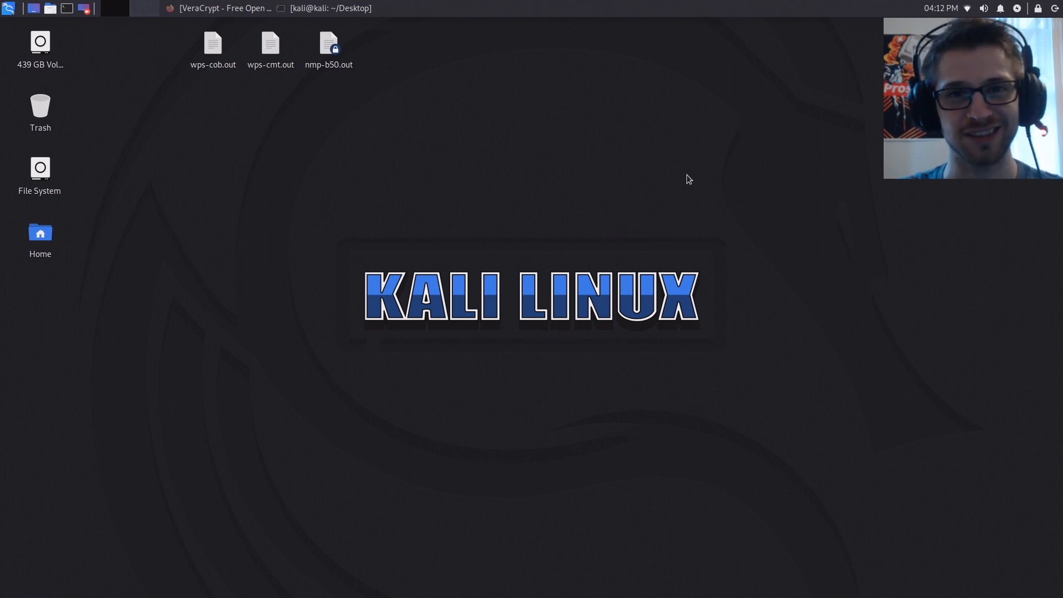
{"action": "mouse_move", "coordinate": [229, 102]}
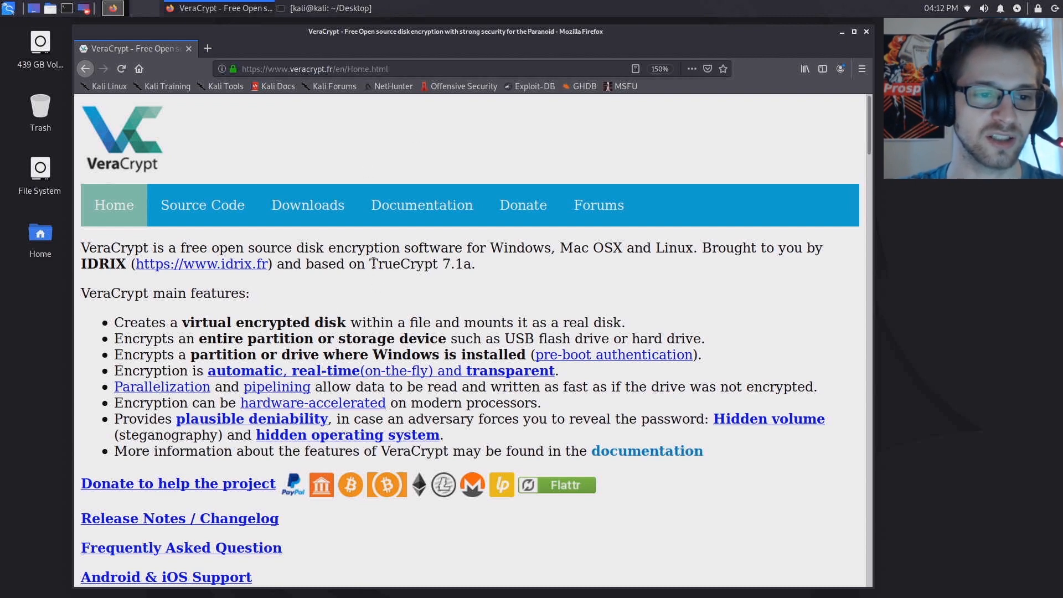
- Open VeraCrypt's Downloads page in Firefox and scroll to the Linux installers
{"action": "double_click", "coordinate": [403, 263]}
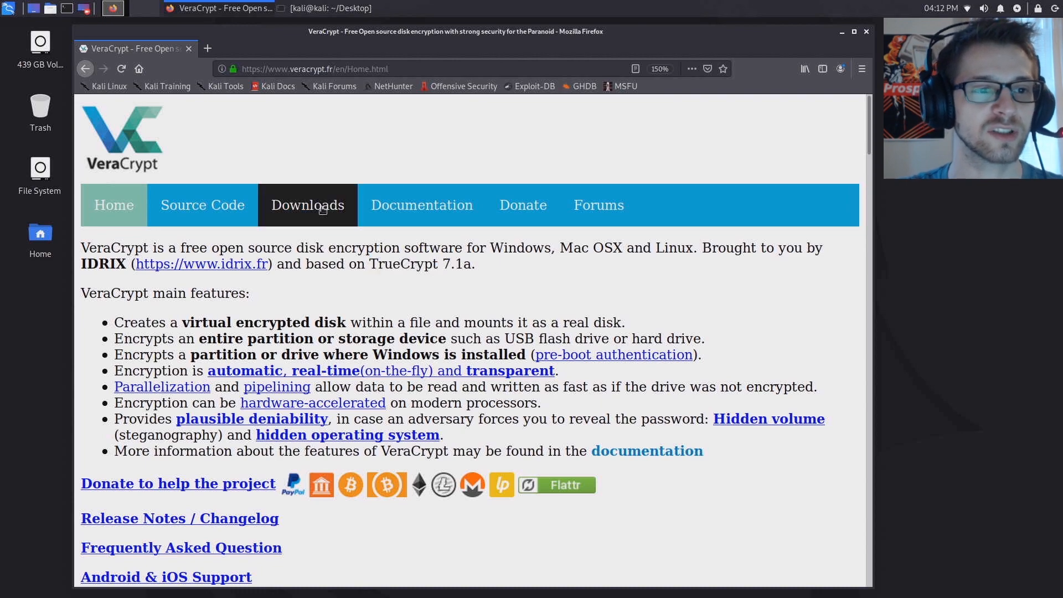
{"action": "left_click", "coordinate": [306, 205]}
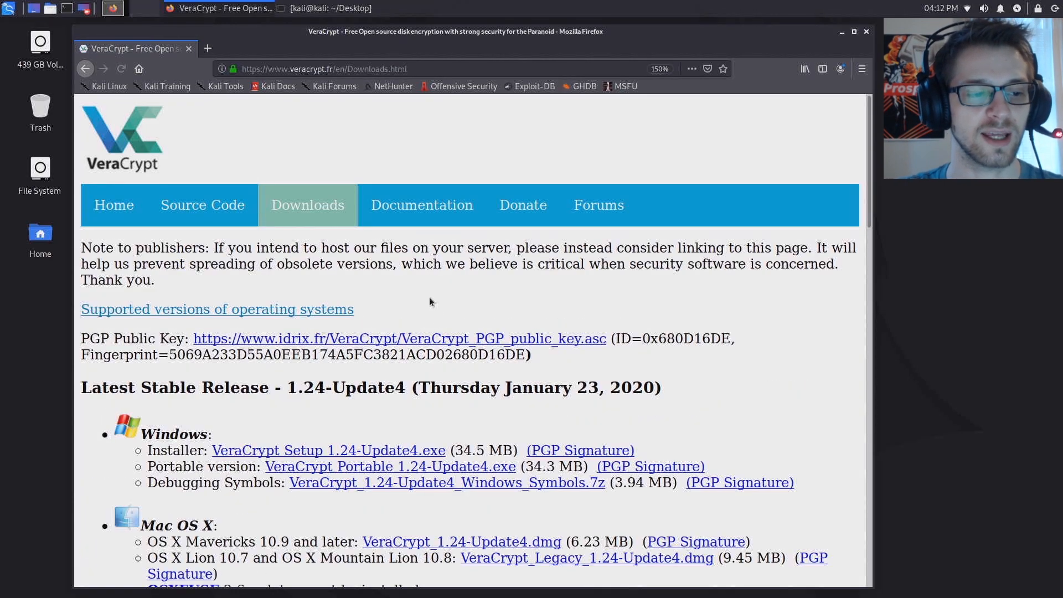
{"action": "scroll", "scroll_direction": "down", "scroll_amount": 3}
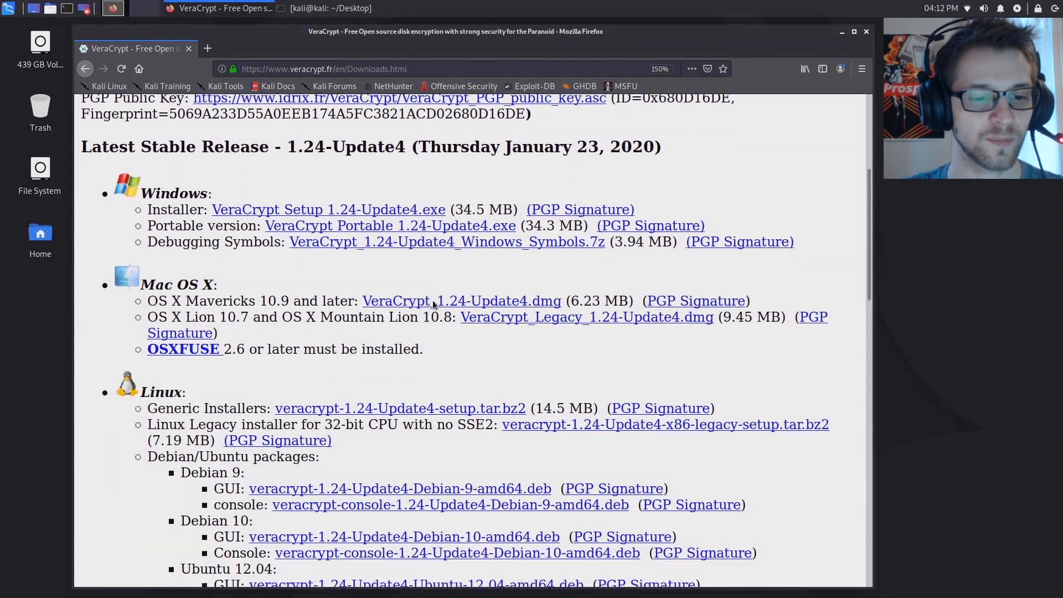
{"action": "scroll", "scroll_direction": "down", "scroll_amount": 3}
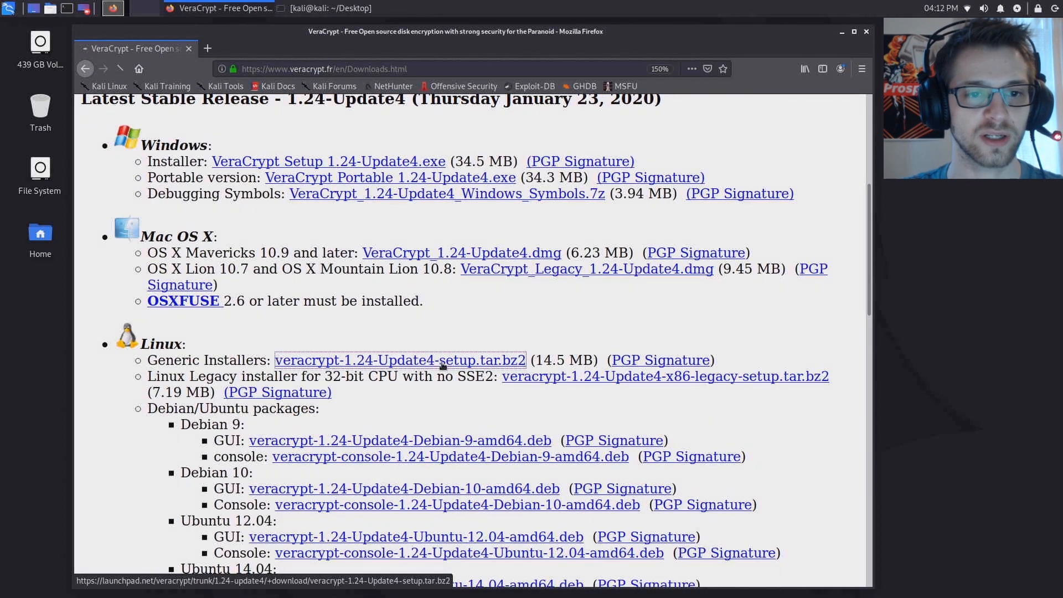
- Save veracrypt-1.24-Update4-setup.tar.bz2 to disk and minimize Firefox
{"action": "left_click", "coordinate": [399, 360]}
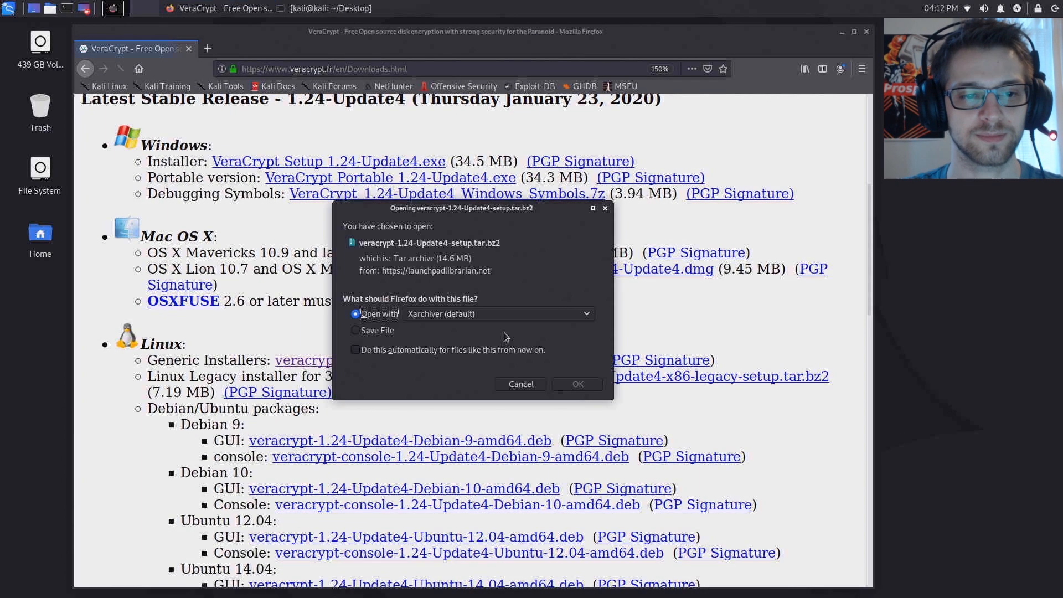
{"action": "left_click", "coordinate": [356, 333]}
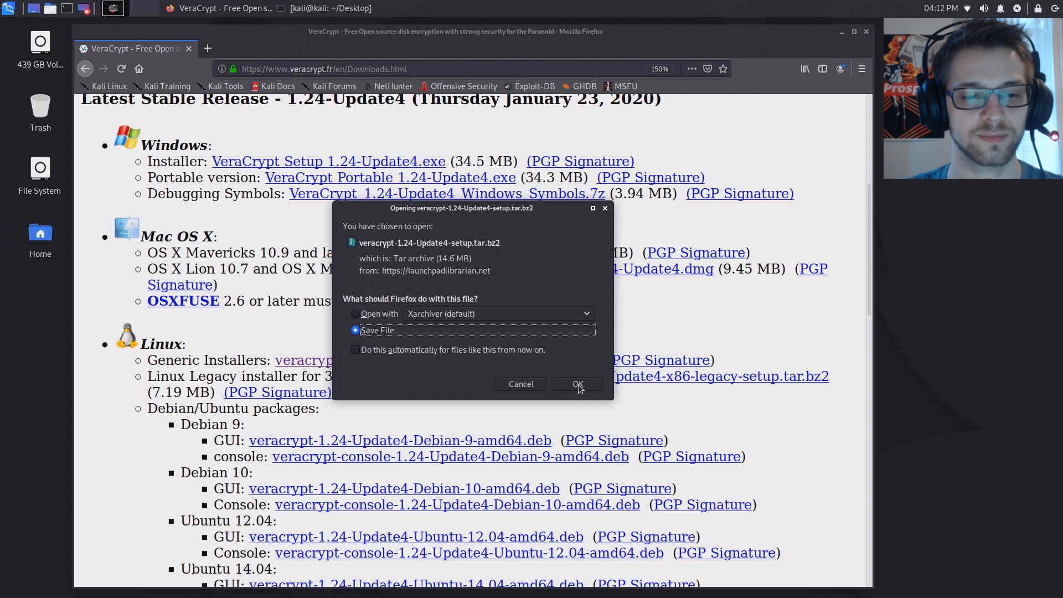
{"action": "left_click", "coordinate": [577, 384]}
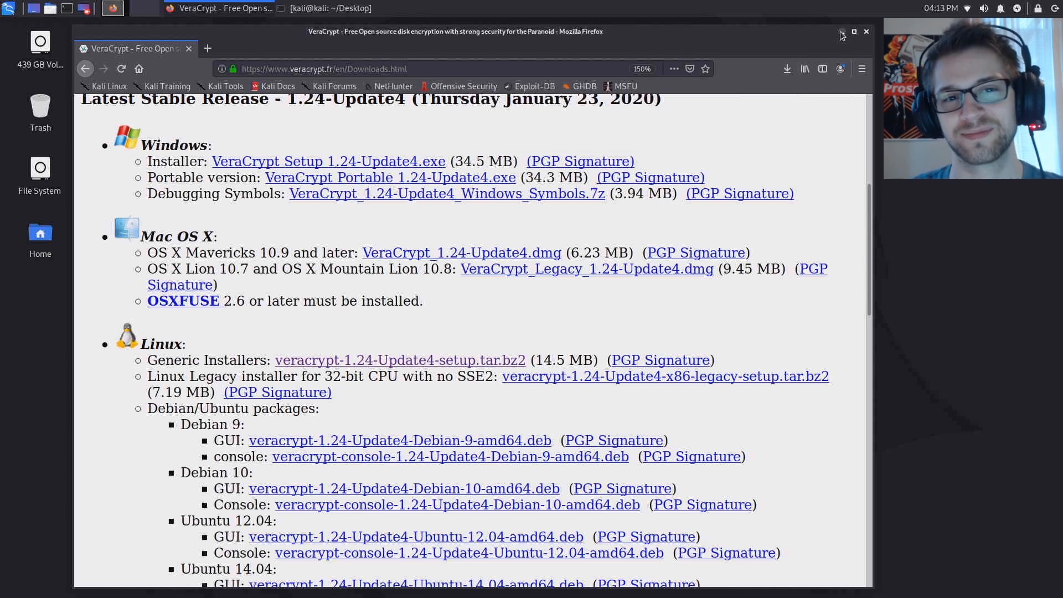
{"action": "left_click", "coordinate": [841, 32]}
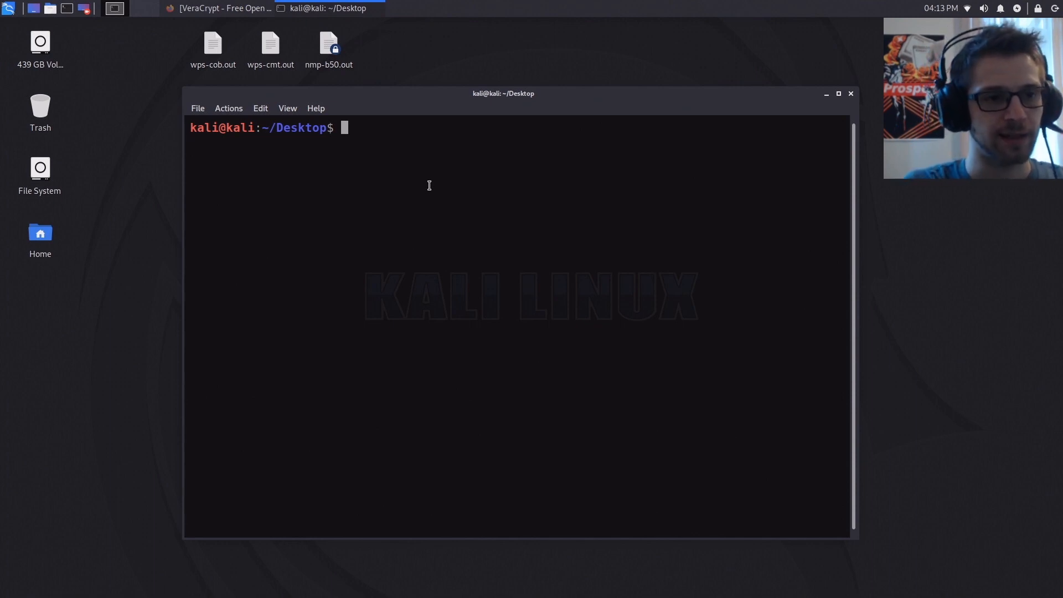
- Move into Downloads and extract veracrypt-1.24-Update4-setup.tar.bz2 with tar -xvf
{"action": "type", "text": "ls"}
{"action": "type", "text": "cd .."}
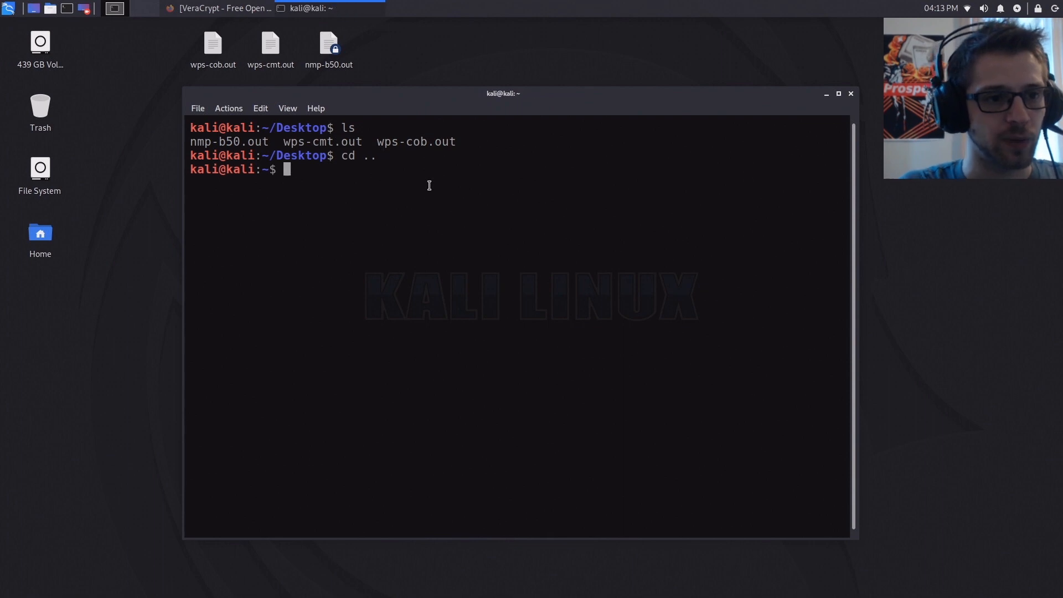
{"action": "type", "text": "cd Downloads/"}
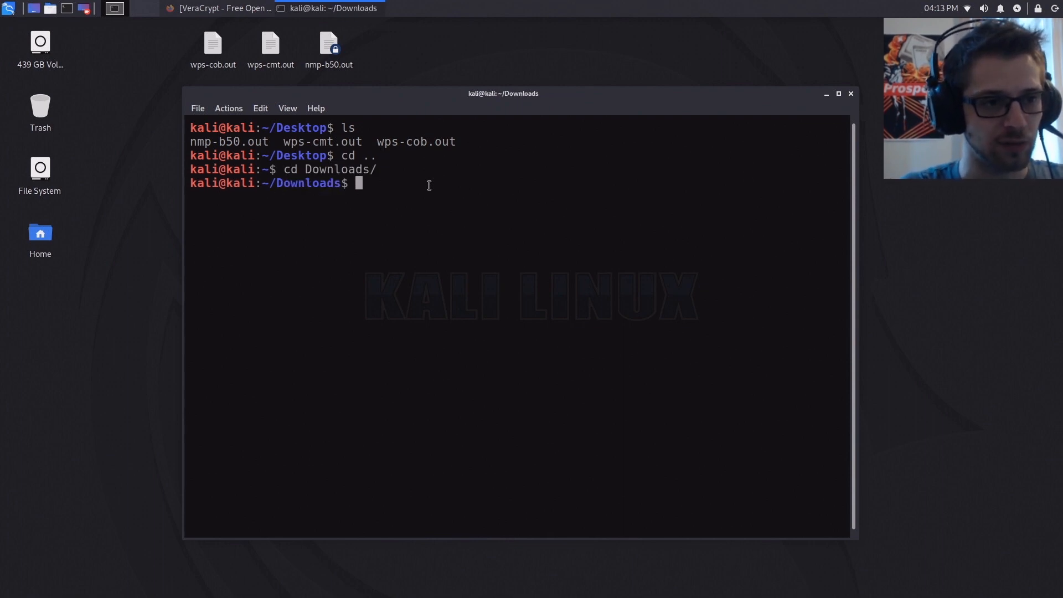
{"action": "type", "text": "ls"}
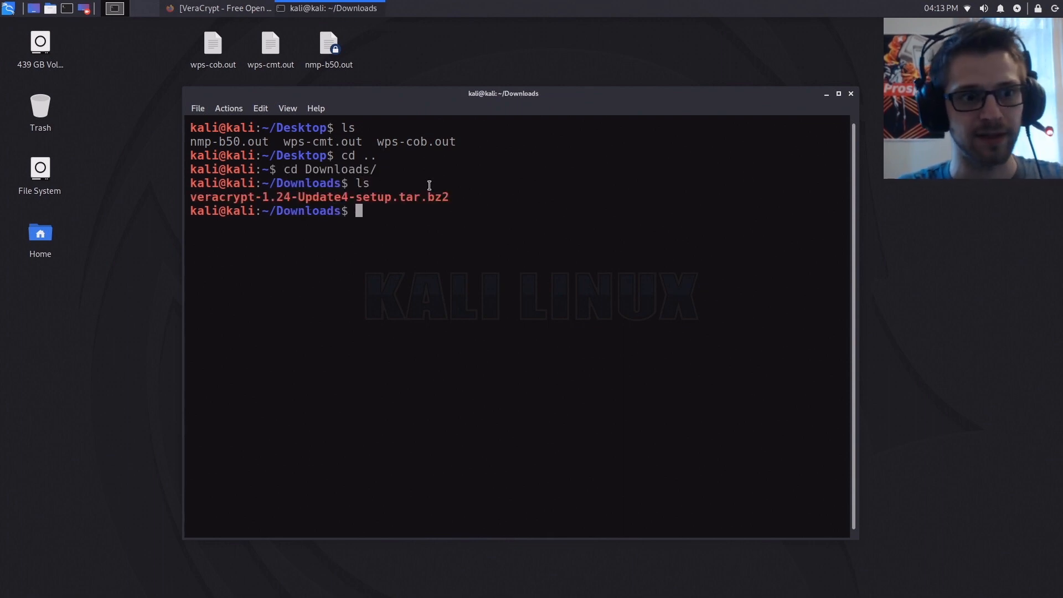
{"action": "type", "text": "tar -xvf veracrypt-1.24-Update4-setup.tar.bz2"}
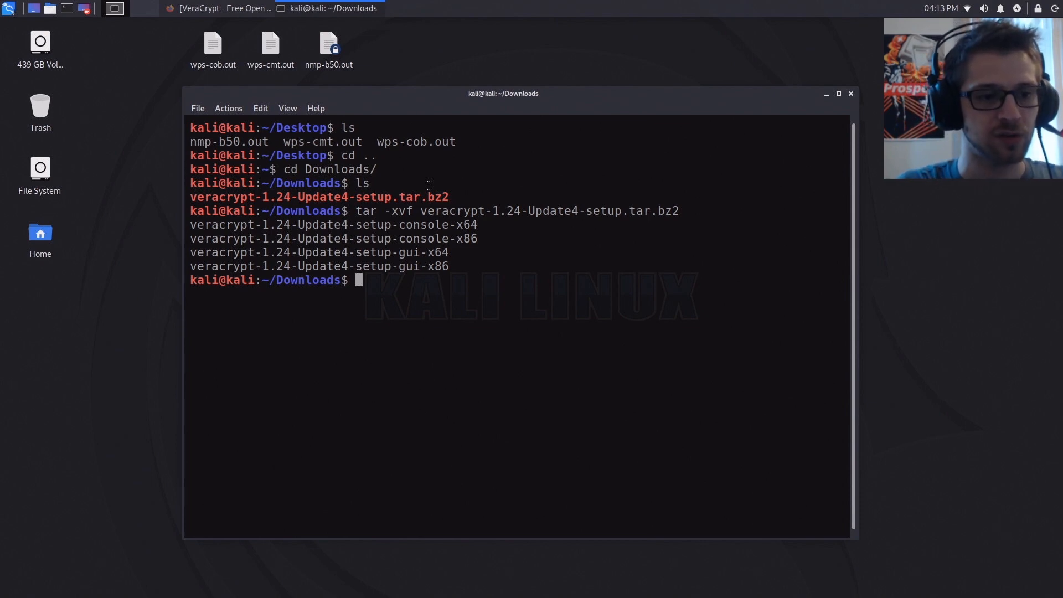
- Run sudo ./veracrypt-1.24-Update4-setup-gui-x64 to launch the installer
{"action": "type", "text": "sudo"}
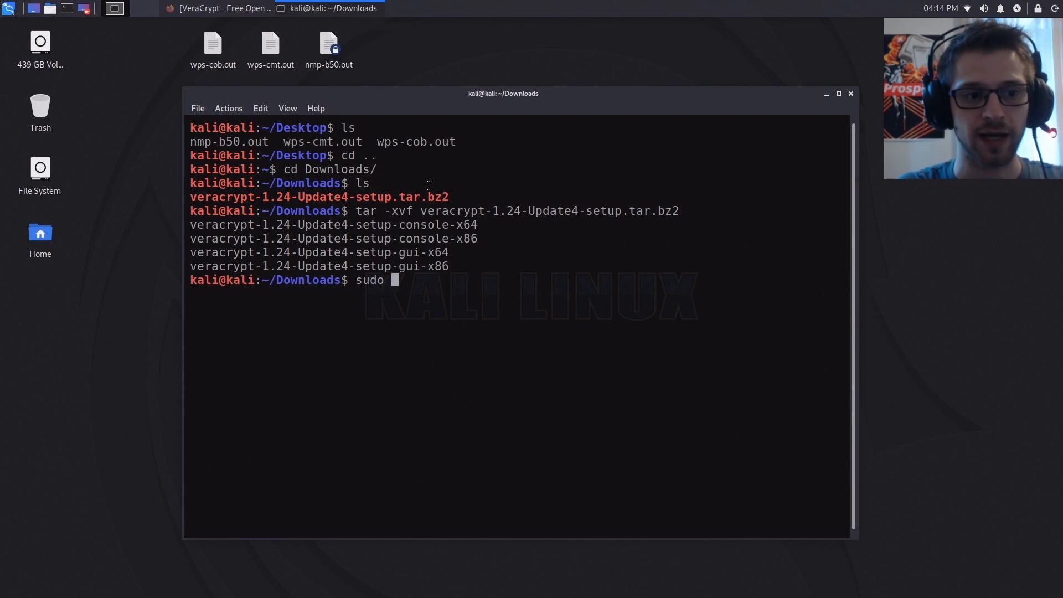
{"action": "type", "text": "./veracrypt-1.24-Update4-setup-"}
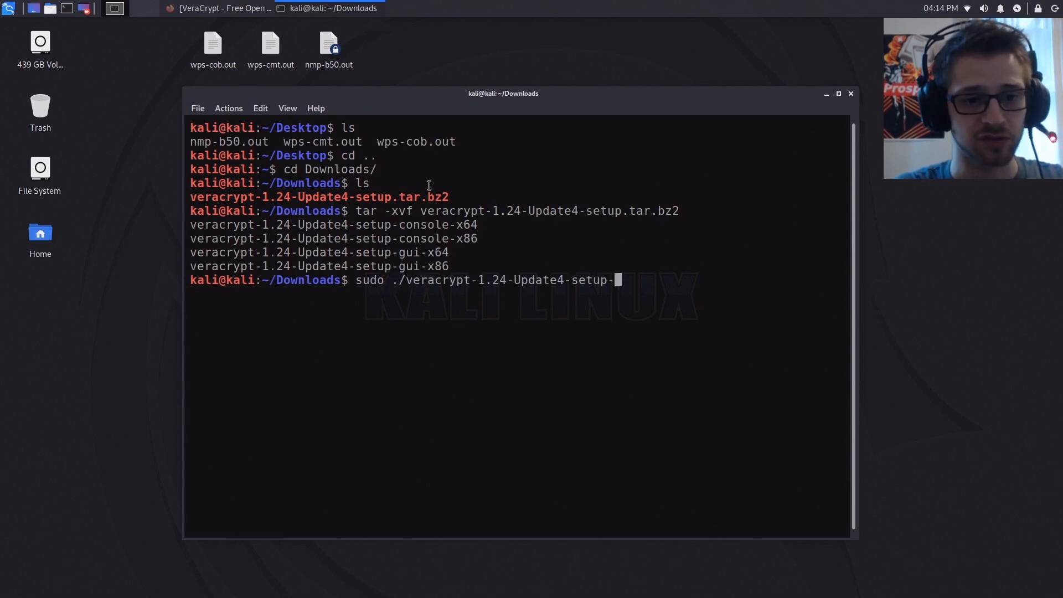
{"action": "type", "text": "gui-x"}
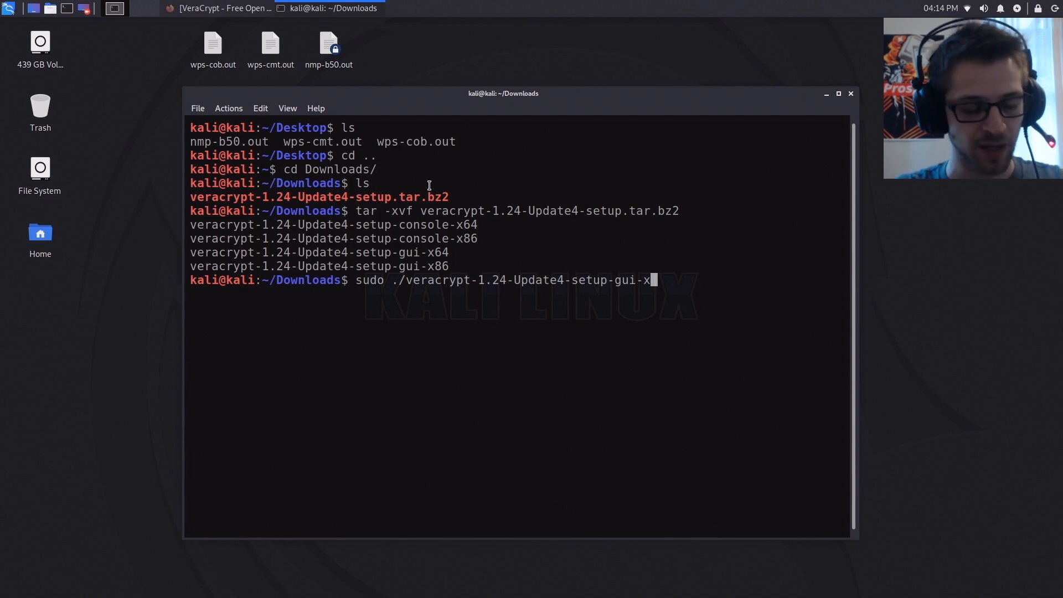
{"action": "type", "text": "64"}
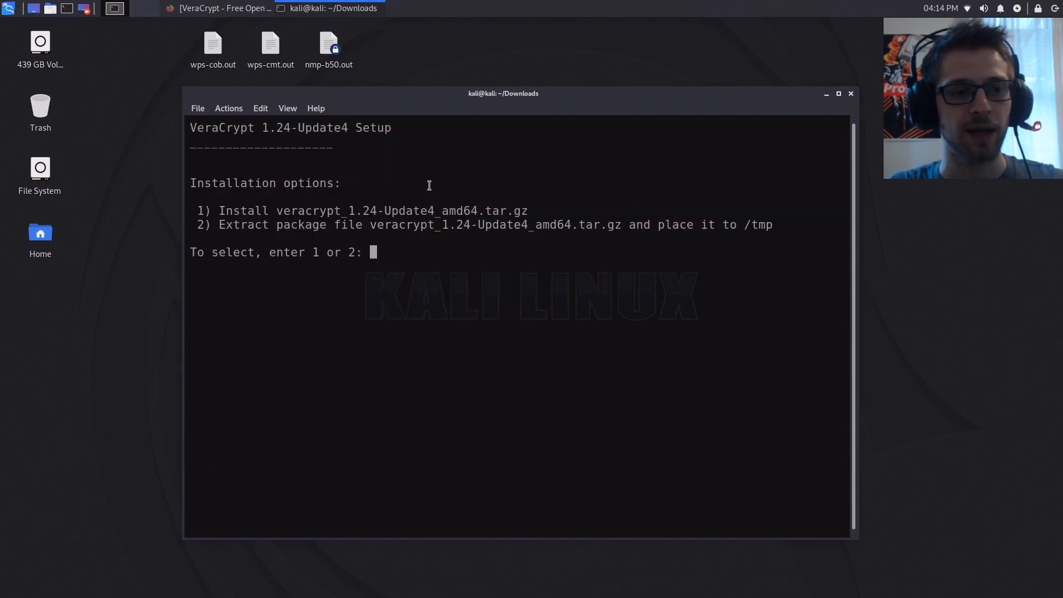
- Choose install option 1, accept the license with 'yes', and exit the installer
{"action": "type", "text": "1"}
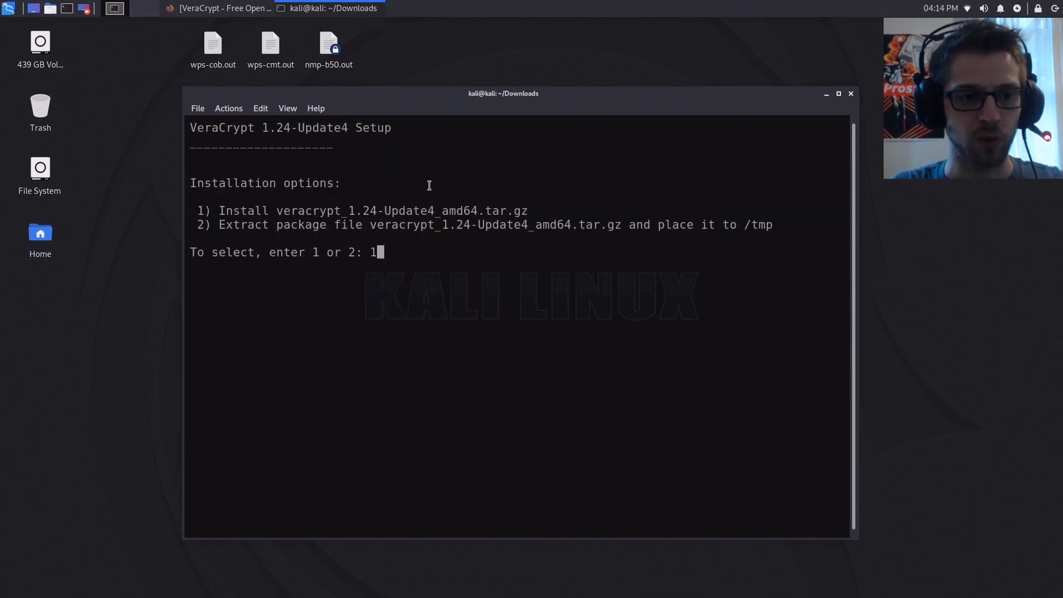
{"action": "key", "text": "Return"}
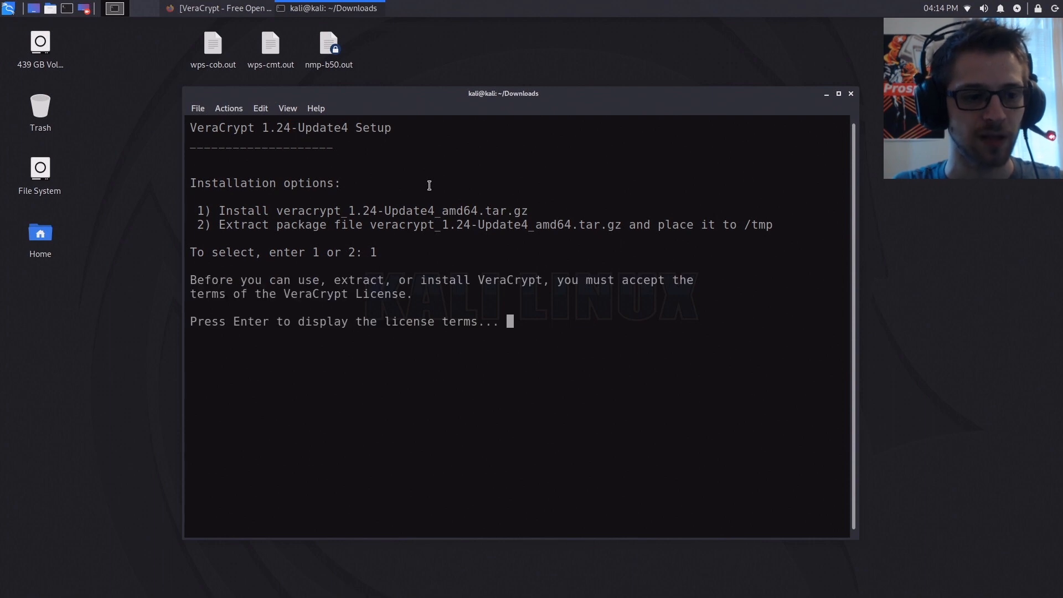
{"action": "key", "text": "Return"}
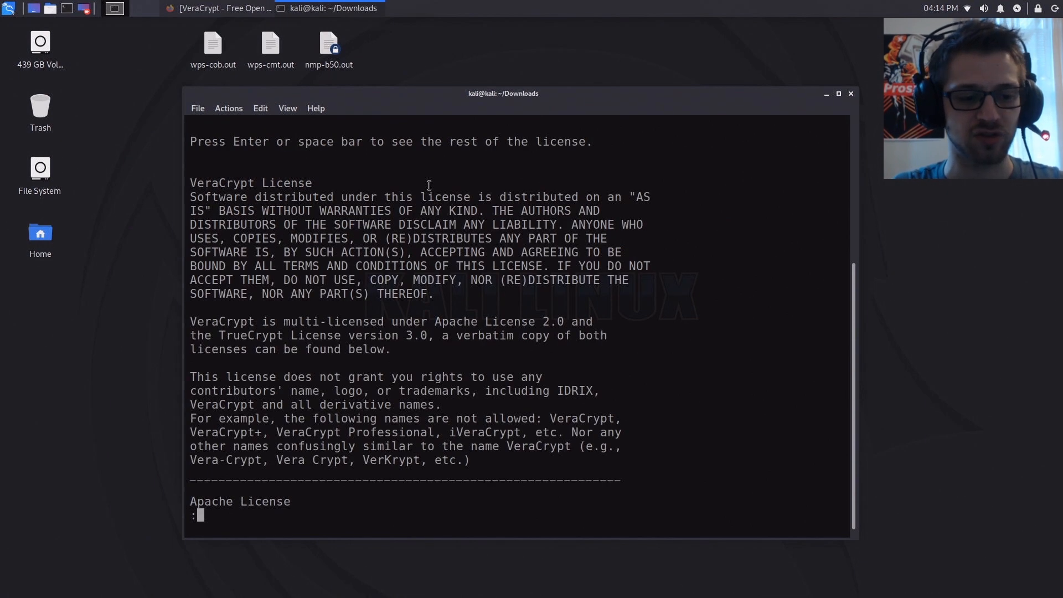
{"action": "key", "text": "space"}
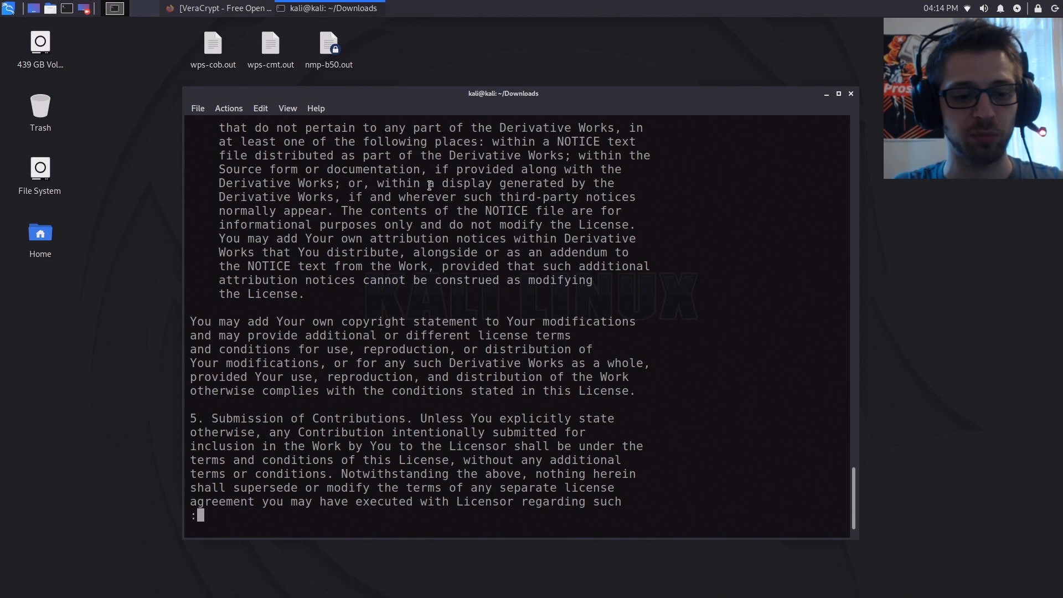
{"action": "scroll", "scroll_direction": "down", "scroll_amount": 3}
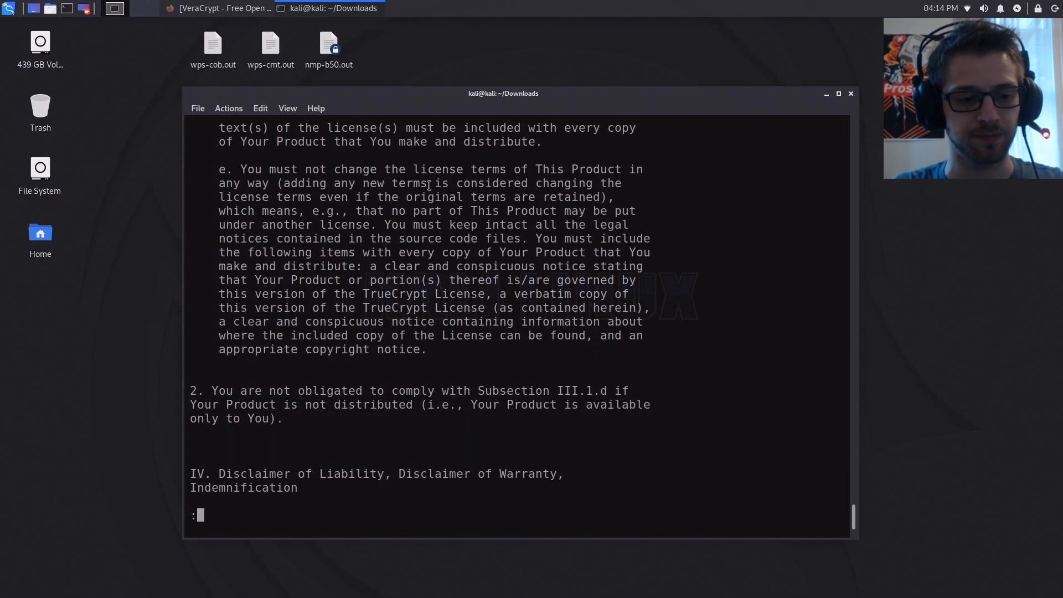
{"action": "scroll", "scroll_direction": "down", "scroll_amount": 3}
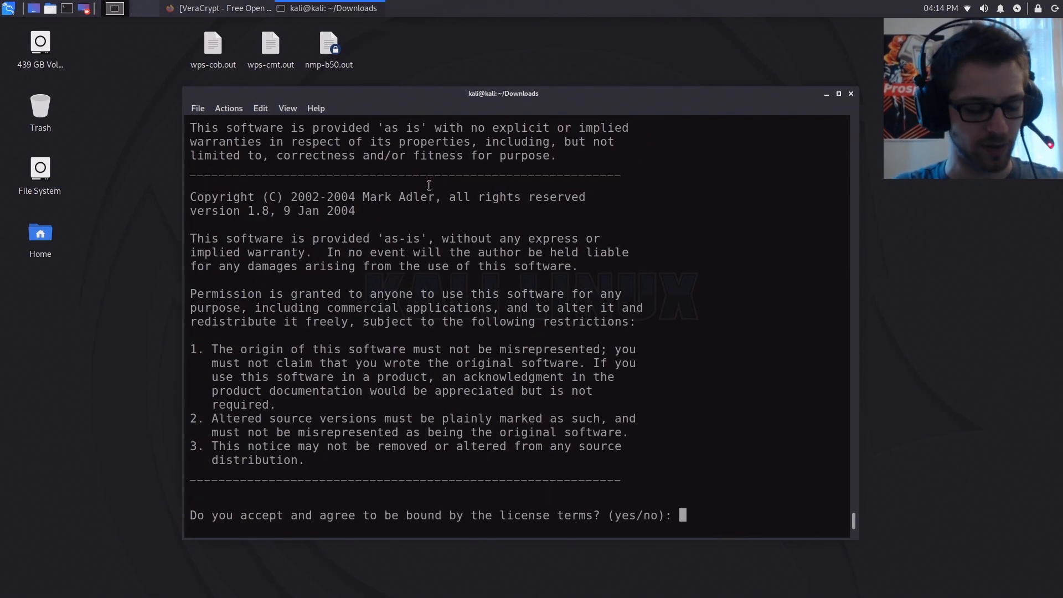
{"action": "type", "text": "yes"}
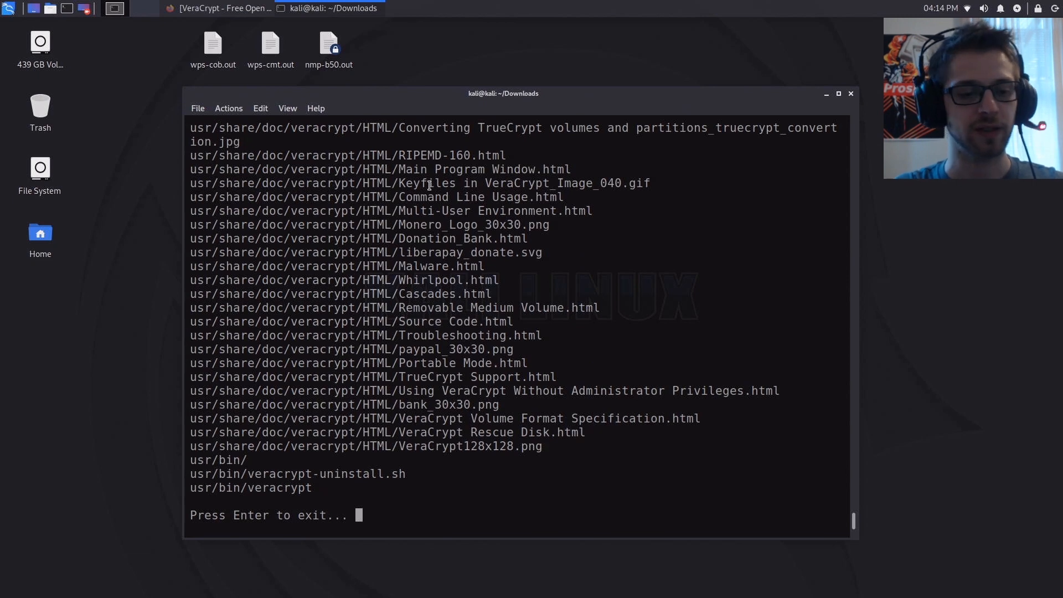
{"action": "key", "text": "Return"}
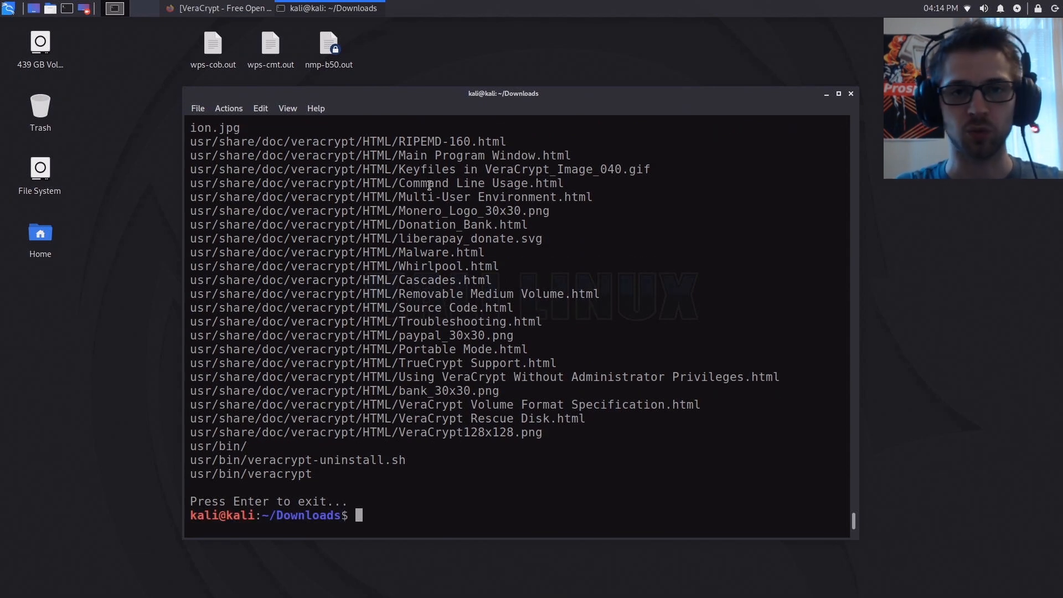
- Run the veracrypt command to open VeraCrypt's main window
{"action": "type", "text": "sudo veracrypt"}
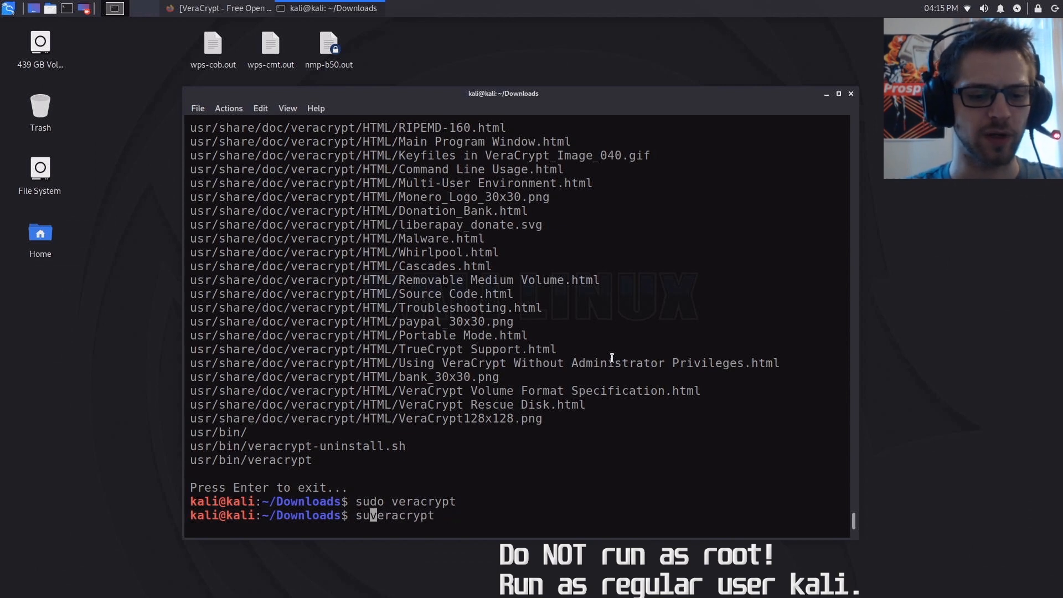
{"action": "key", "text": "Return"}
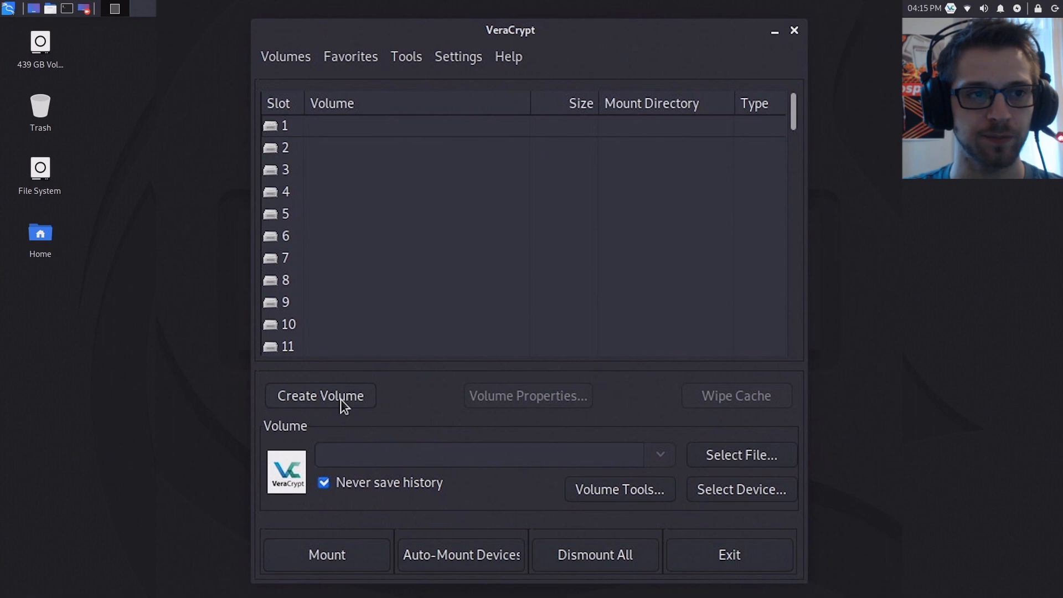
- Start a new volume as a standard VeraCrypt encrypted file container
{"action": "left_click", "coordinate": [320, 395]}
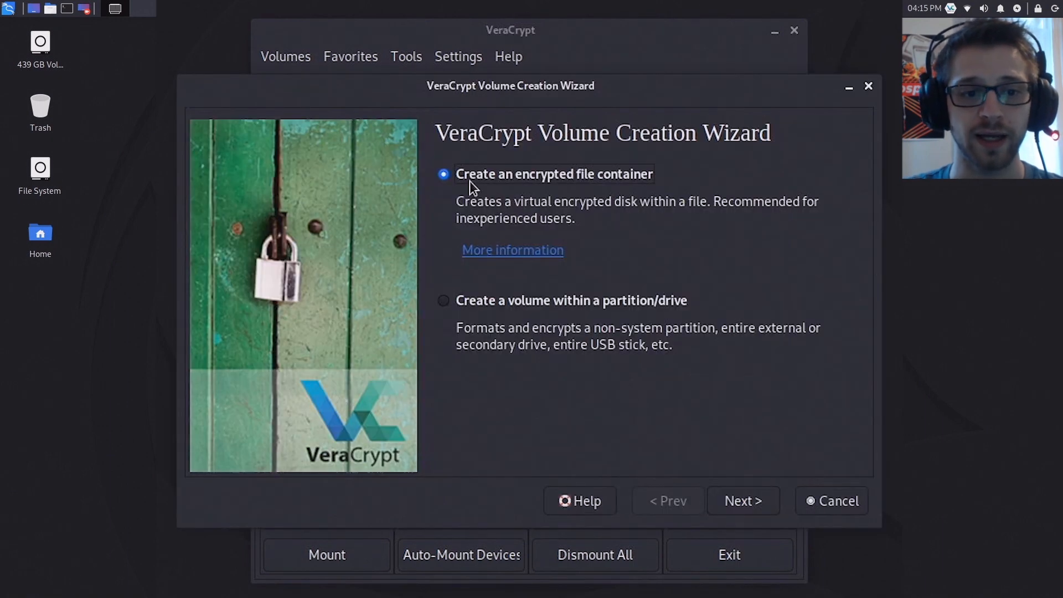
{"action": "mouse_move", "coordinate": [758, 517]}
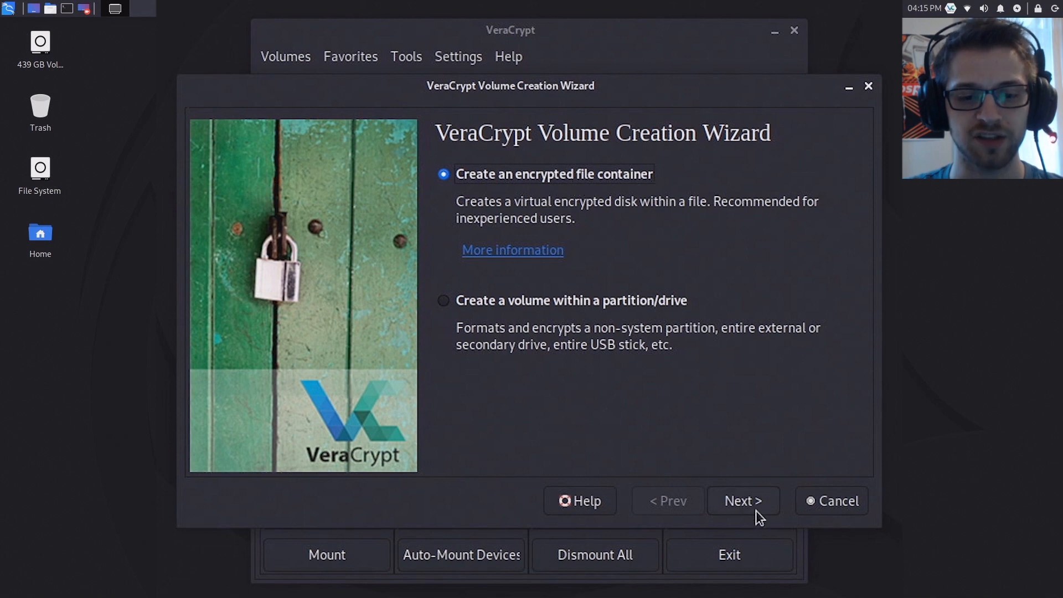
{"action": "left_click", "coordinate": [743, 501]}
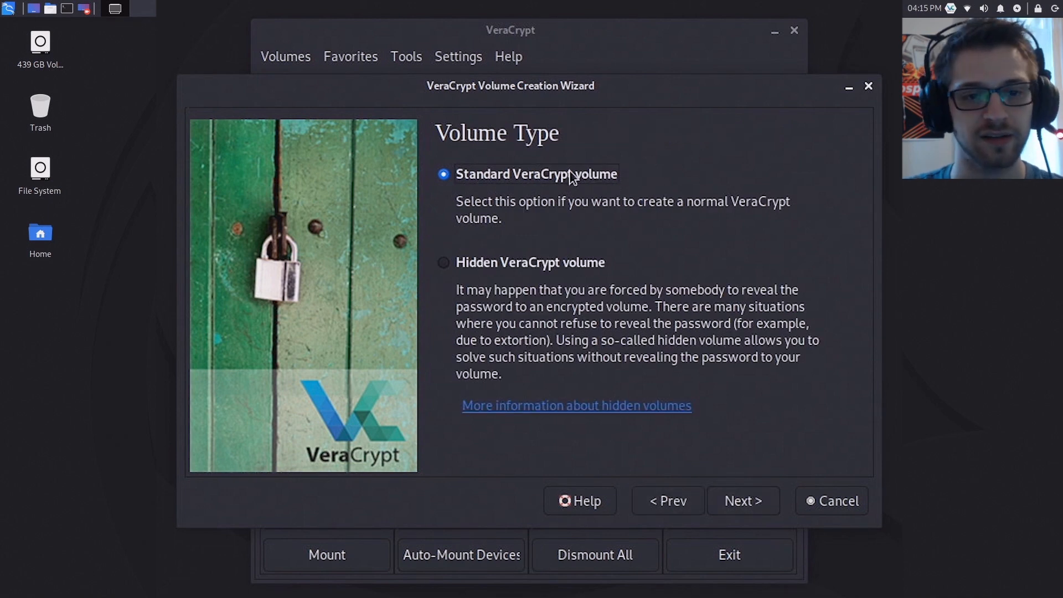
{"action": "left_click", "coordinate": [742, 501]}
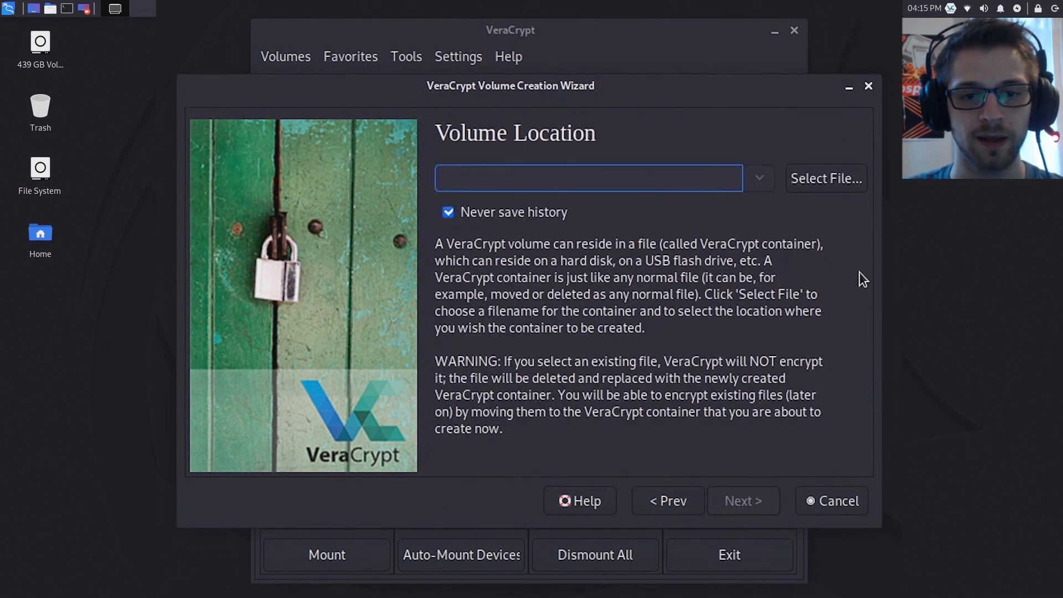
- Set the container file to 'loot' on the Desktop and continue to Encryption Options
{"action": "left_click", "coordinate": [826, 178]}
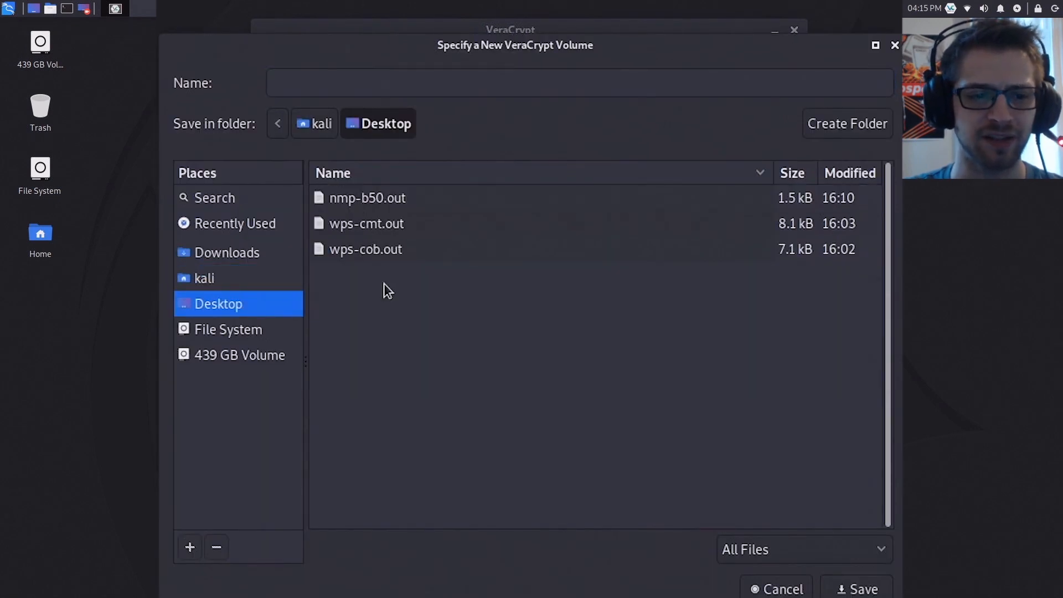
{"action": "left_click", "coordinate": [580, 82]}
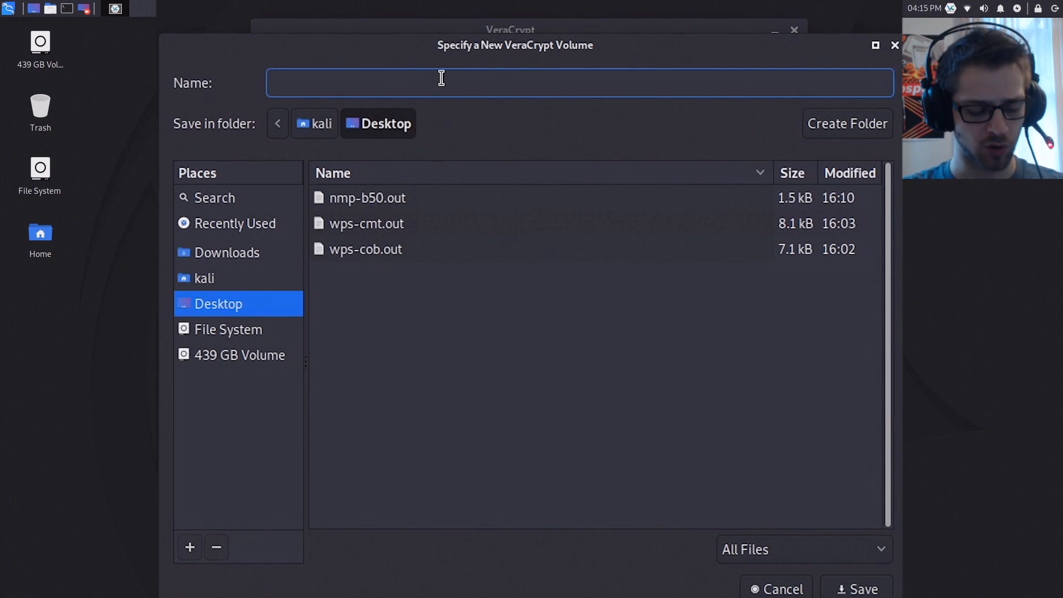
{"action": "type", "text": "loot"}
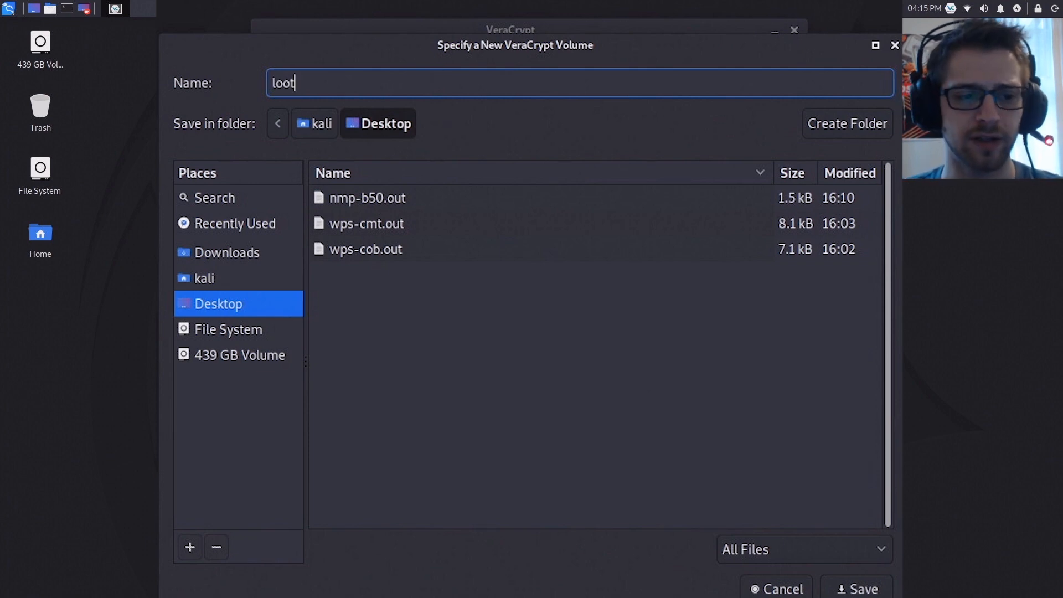
{"action": "left_click", "coordinate": [856, 588]}
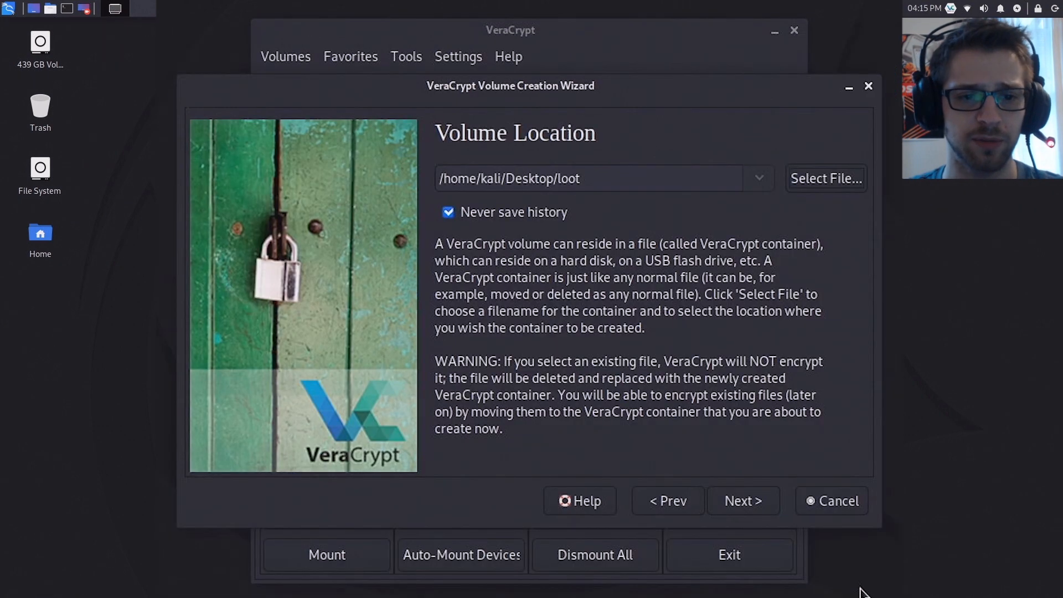
{"action": "left_click", "coordinate": [743, 501]}
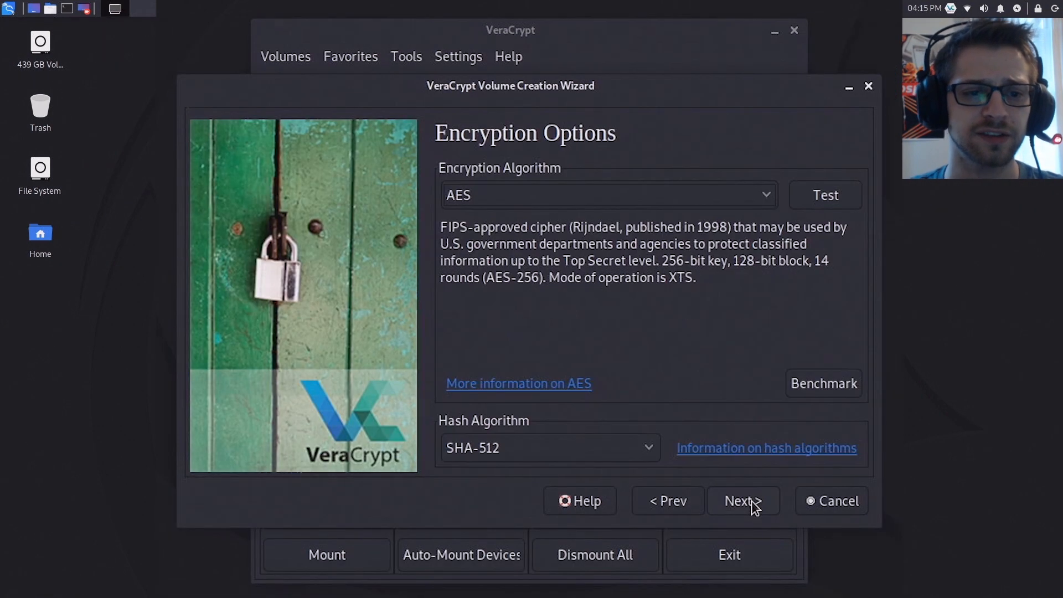
{"action": "mouse_move", "coordinate": [694, 387]}
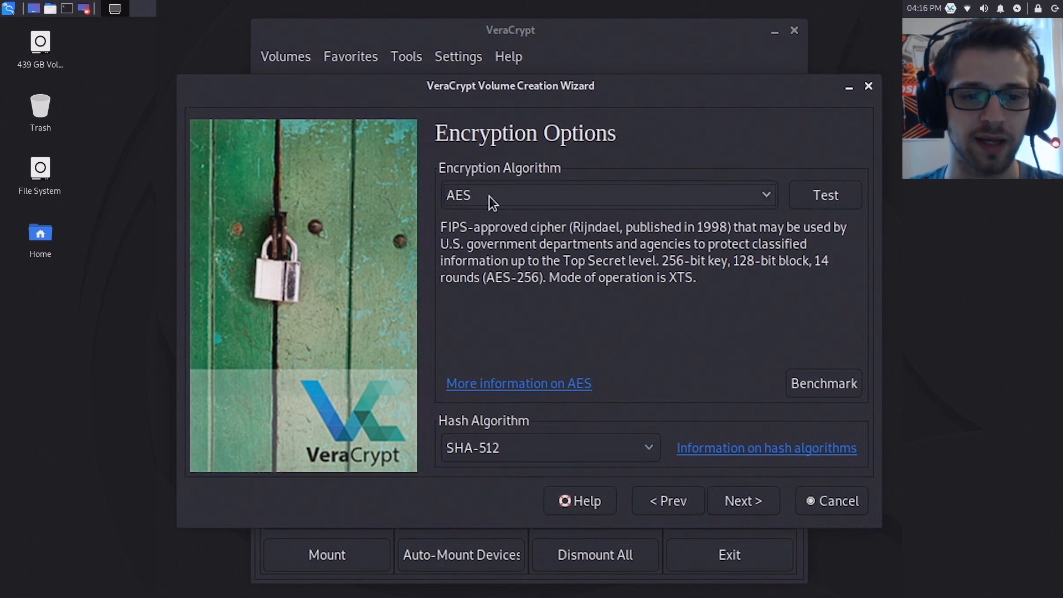
- Choose AES encryption with SHA-512 hashing and continue to Volume Size
{"action": "left_click", "coordinate": [607, 194]}
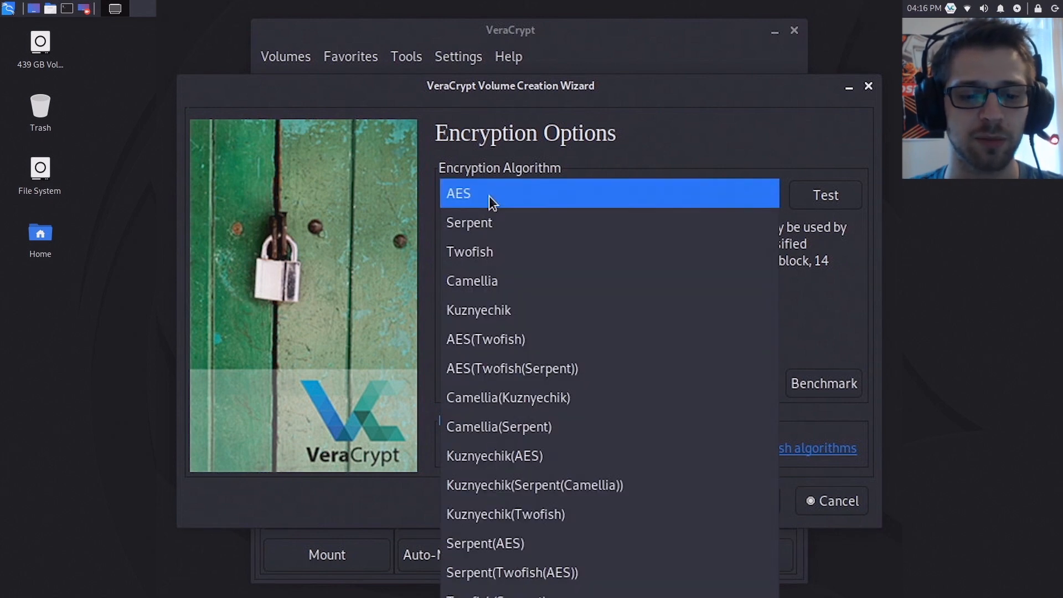
{"action": "left_click", "coordinate": [459, 193]}
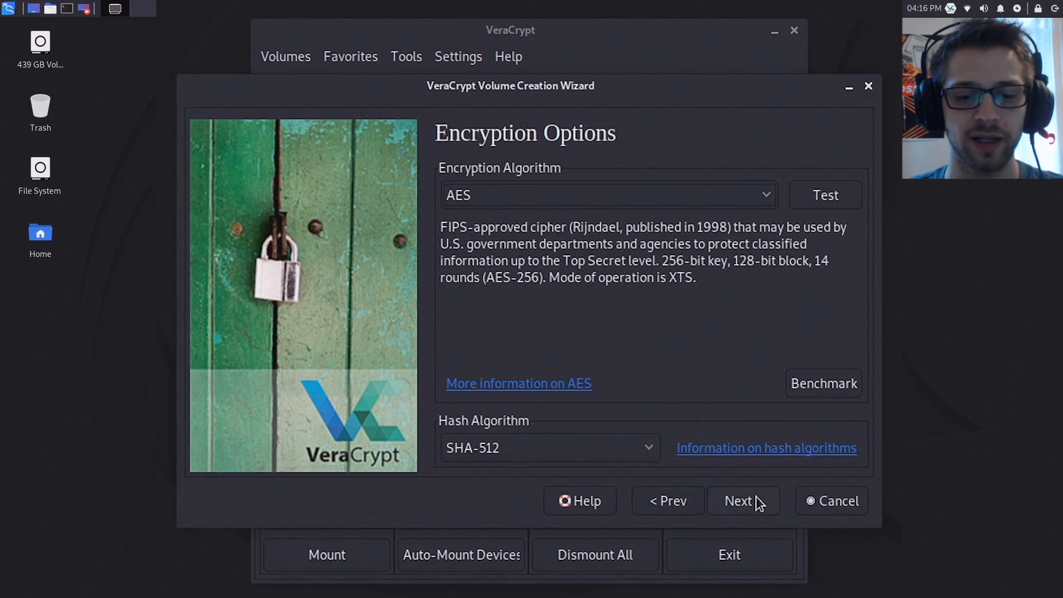
{"action": "left_click", "coordinate": [743, 500]}
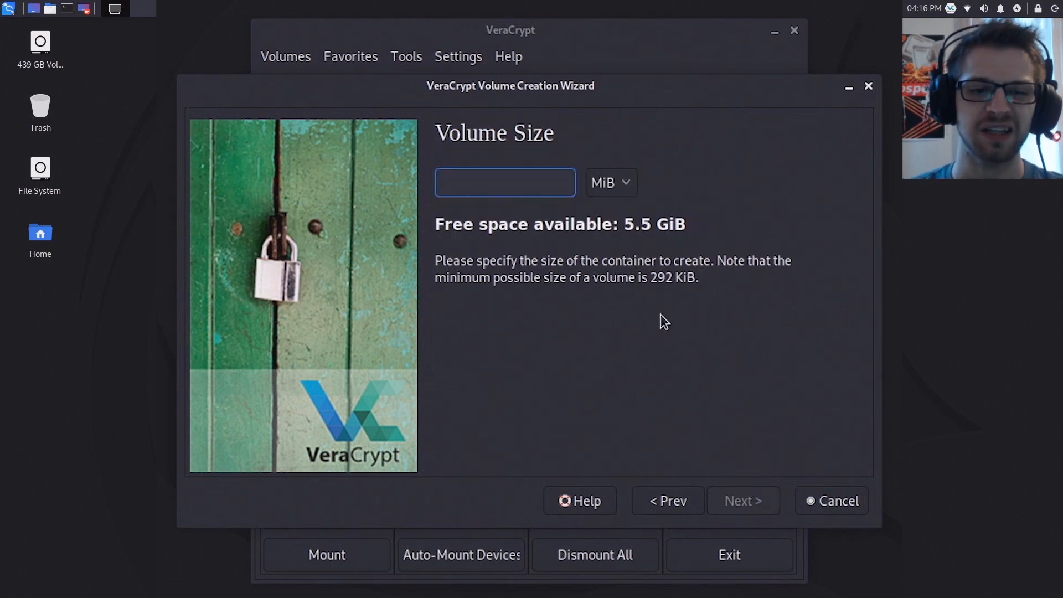
- Enter a 700 MiB container size and continue to the password step
{"action": "type", "text": "700"}
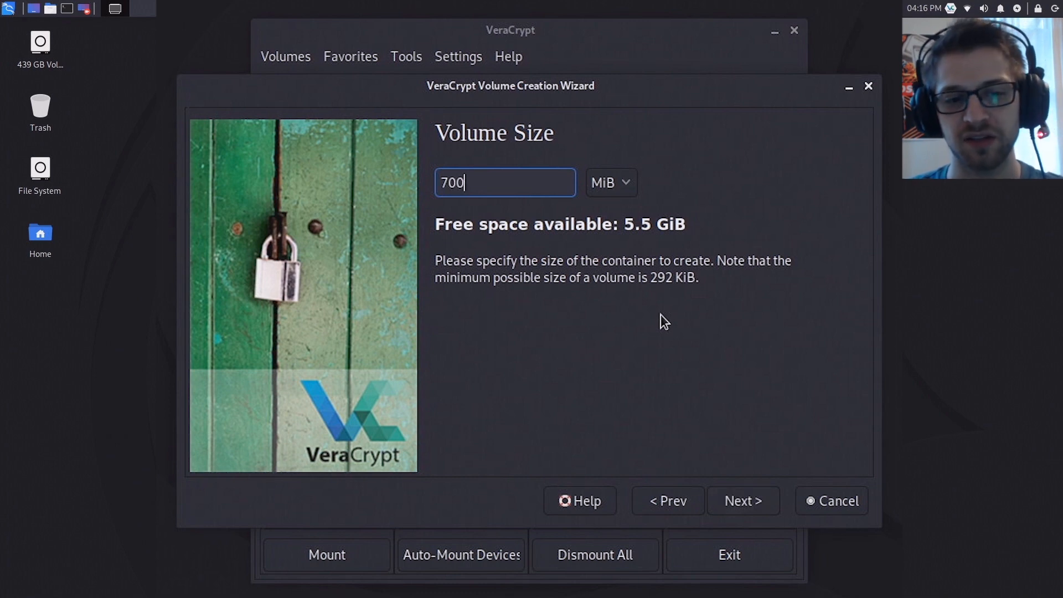
{"action": "mouse_move", "coordinate": [681, 329]}
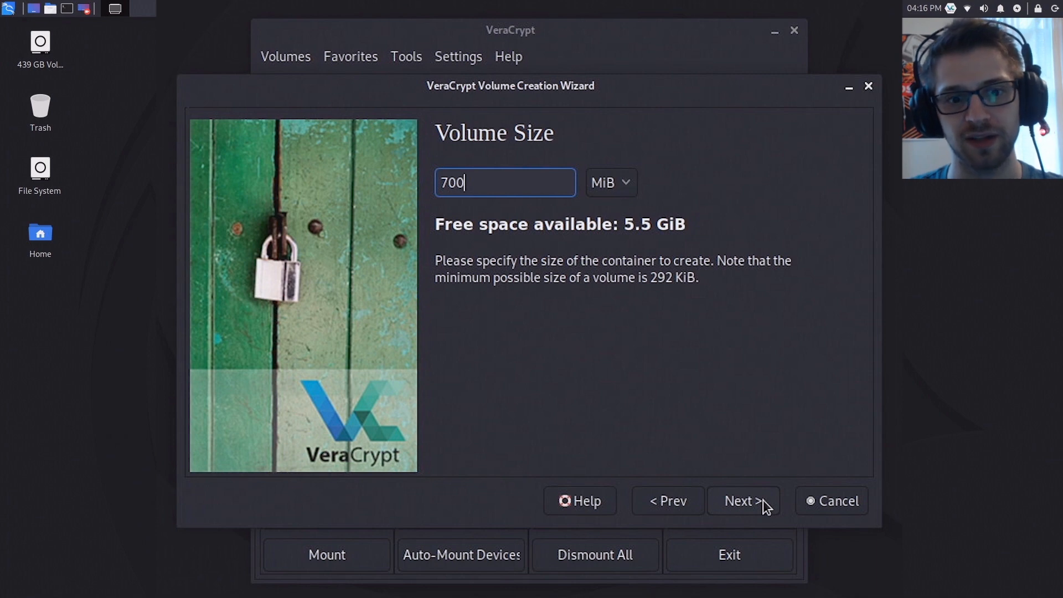
{"action": "left_click", "coordinate": [744, 501]}
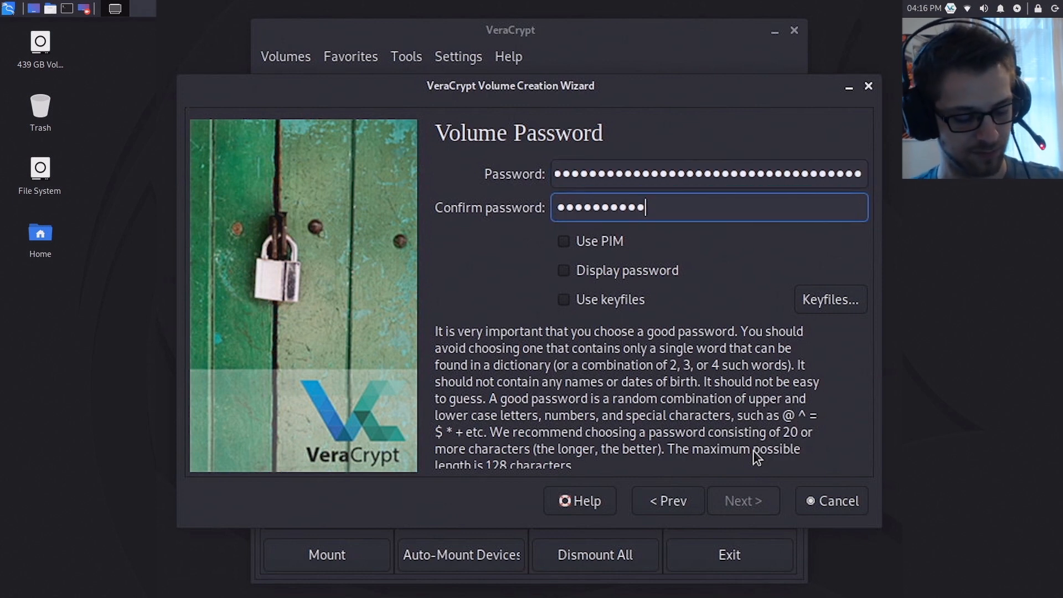
- Accept the password and keep FAT as the container's filesystem type
{"action": "left_click", "coordinate": [743, 501]}
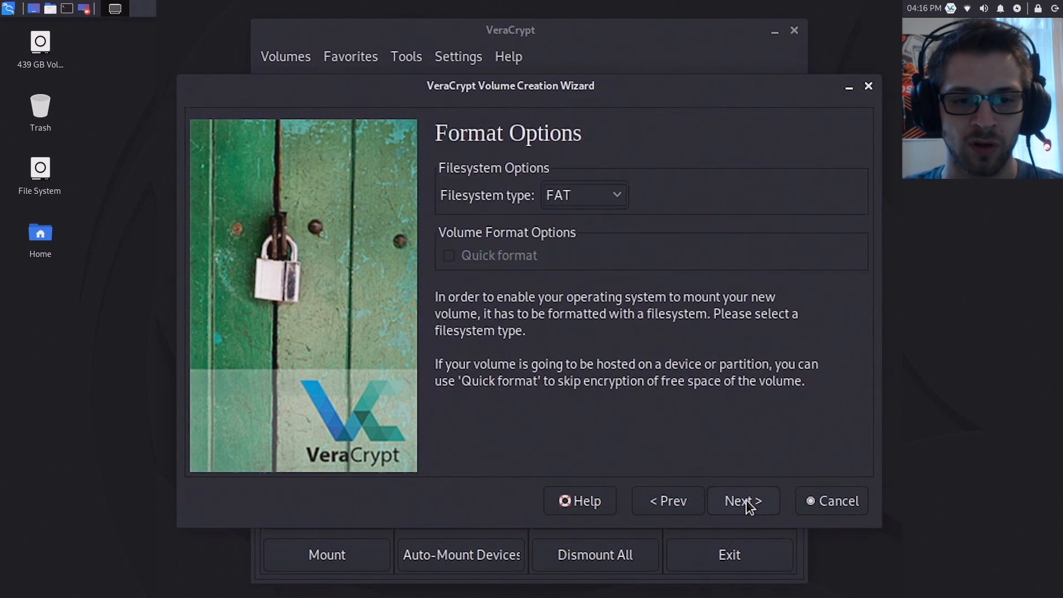
{"action": "mouse_move", "coordinate": [566, 295]}
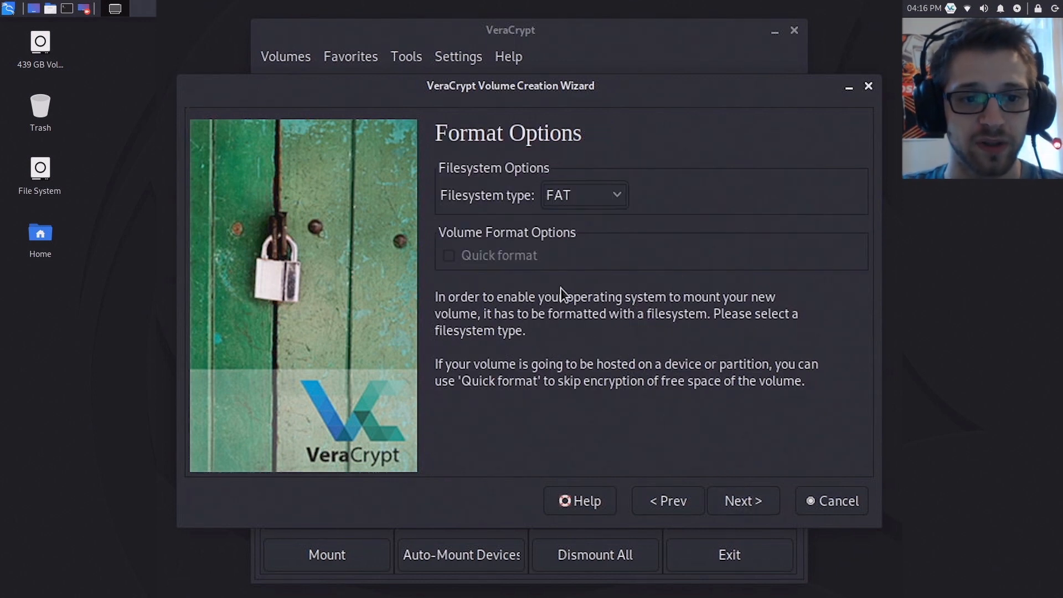
{"action": "mouse_move", "coordinate": [698, 210]}
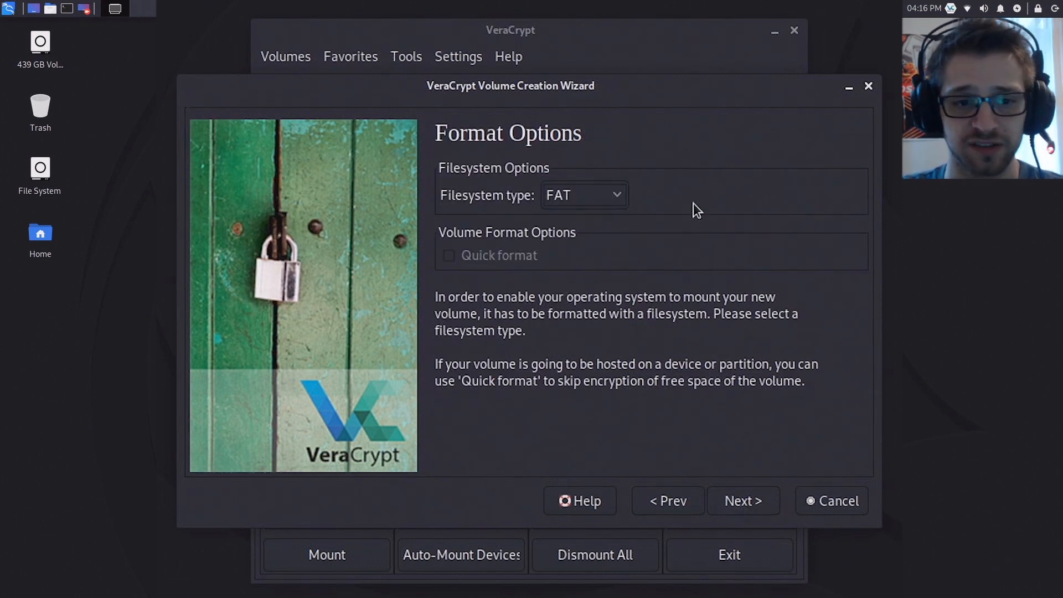
{"action": "left_click", "coordinate": [581, 195]}
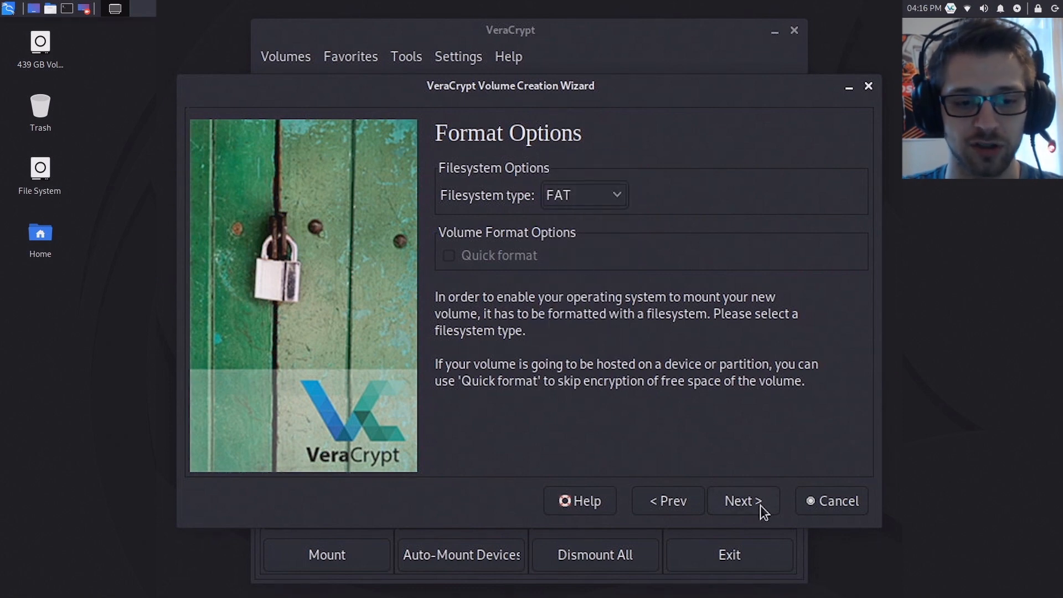
{"action": "left_click", "coordinate": [742, 500]}
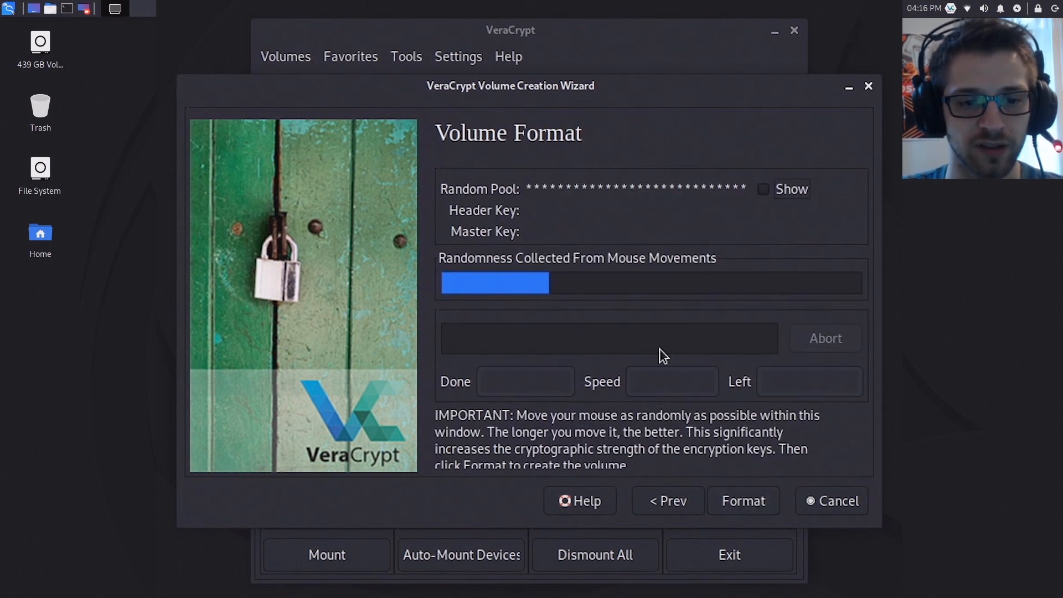
{"action": "mouse_move", "coordinate": [666, 203]}
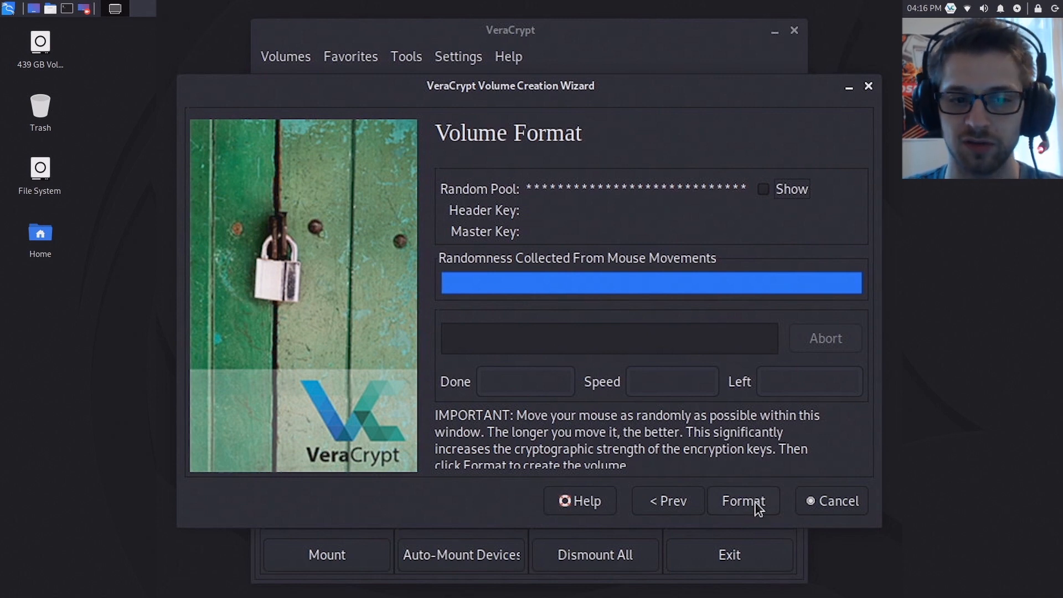
- Format the encrypted loot volume on the Desktop once randomness is collected
{"action": "left_click", "coordinate": [743, 500]}
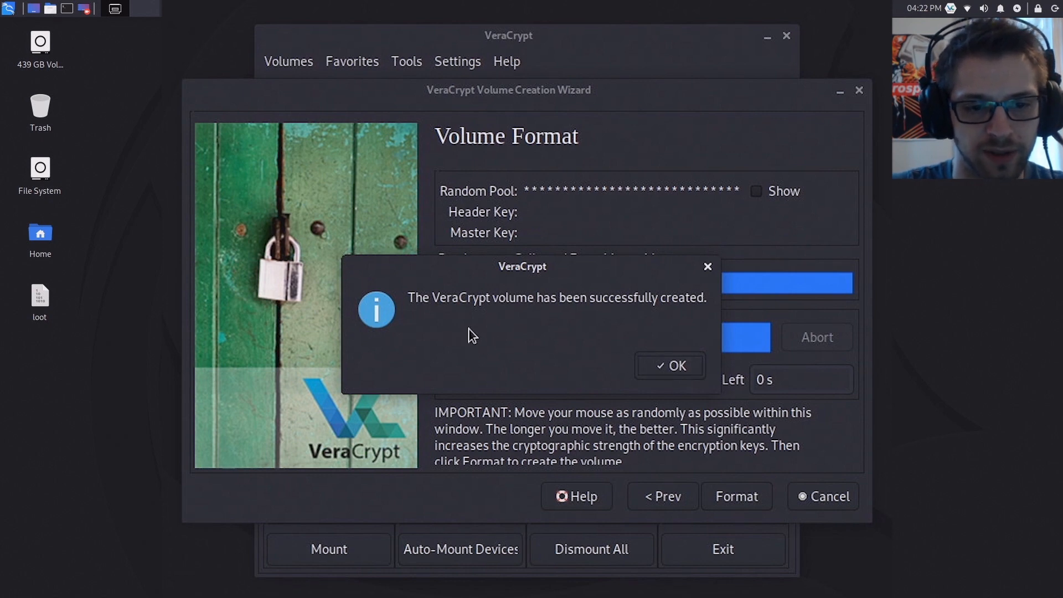
- Dismiss the volume-created message and exit the creation wizard
{"action": "left_click", "coordinate": [668, 366]}
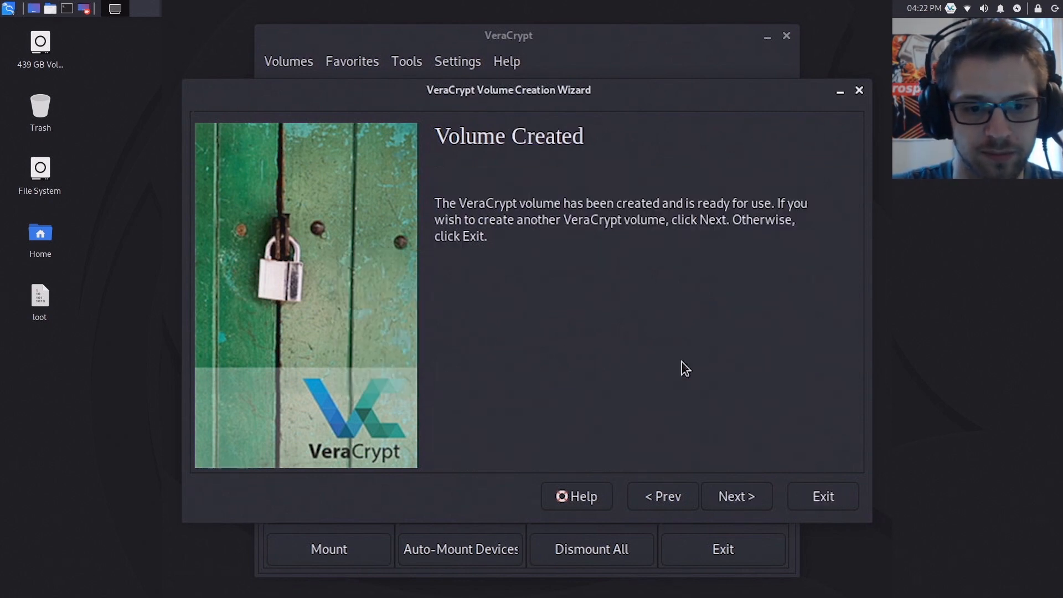
{"action": "mouse_move", "coordinate": [661, 380]}
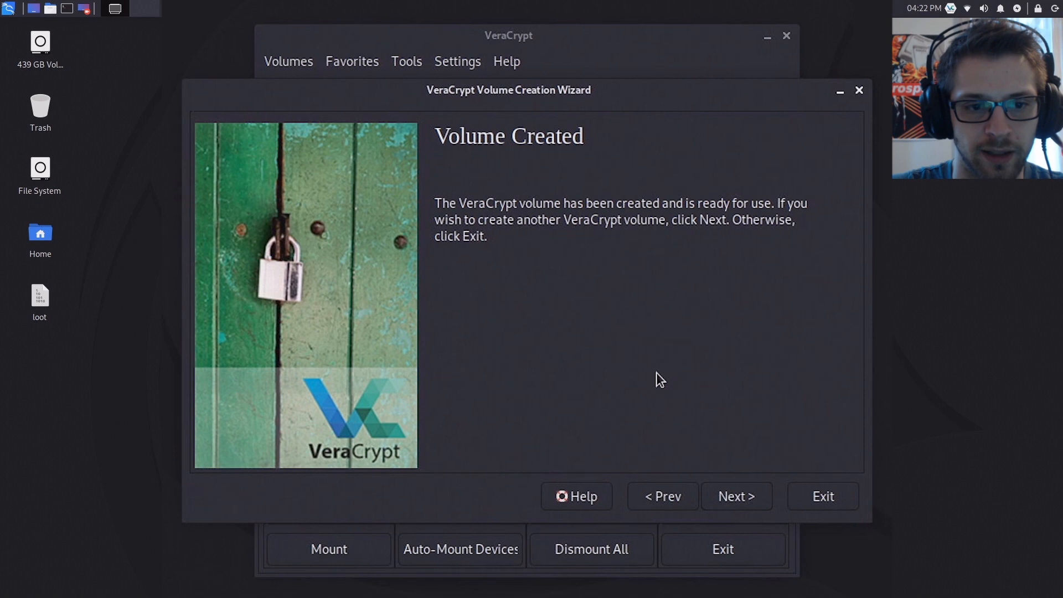
{"action": "mouse_move", "coordinate": [841, 504]}
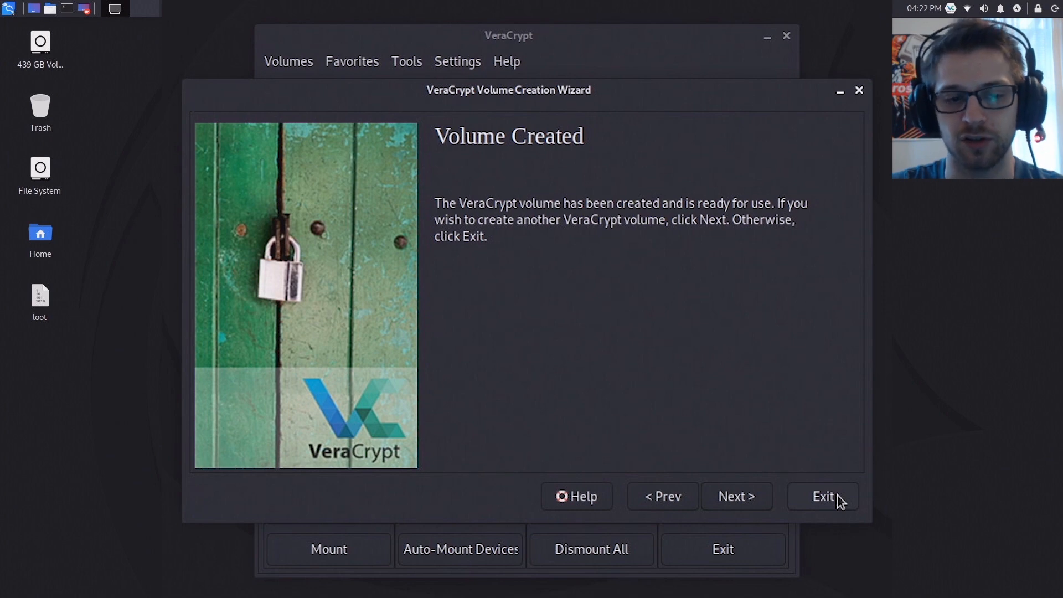
{"action": "mouse_move", "coordinate": [737, 498]}
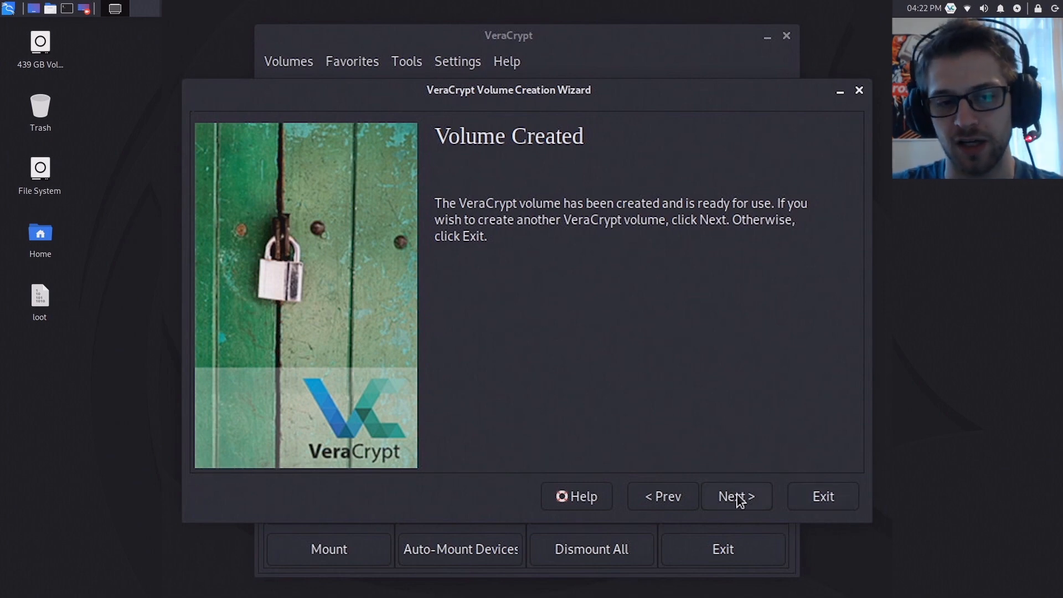
{"action": "mouse_move", "coordinate": [811, 507]}
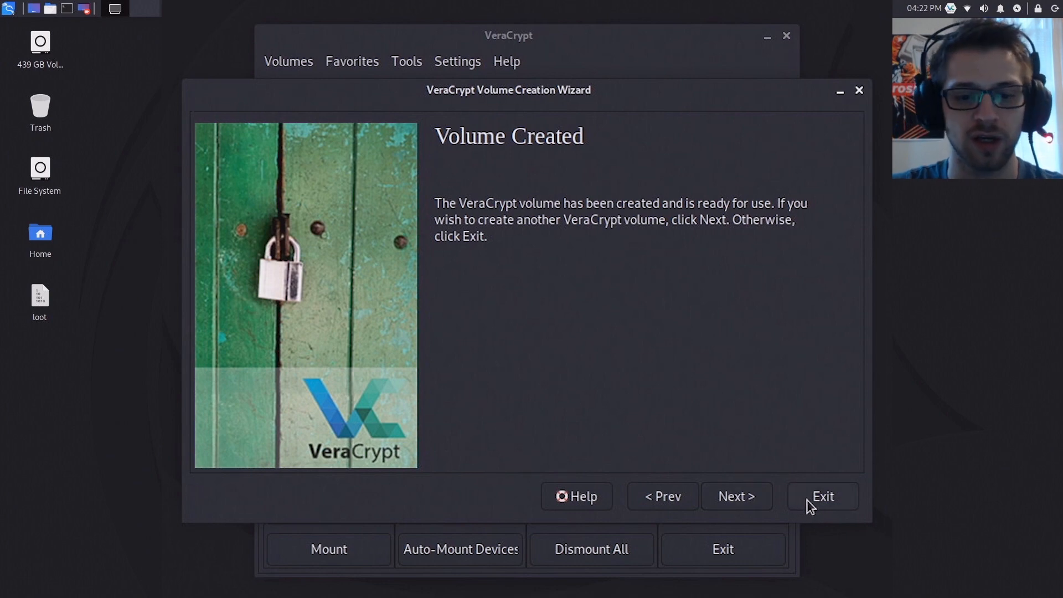
{"action": "left_click", "coordinate": [821, 495]}
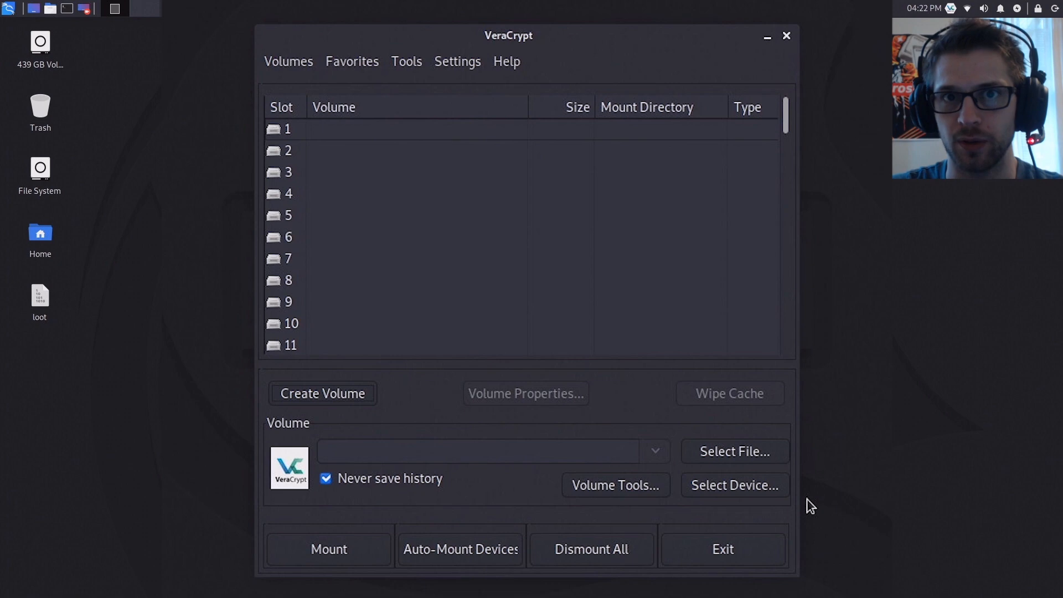
{"action": "mouse_move", "coordinate": [322, 229]}
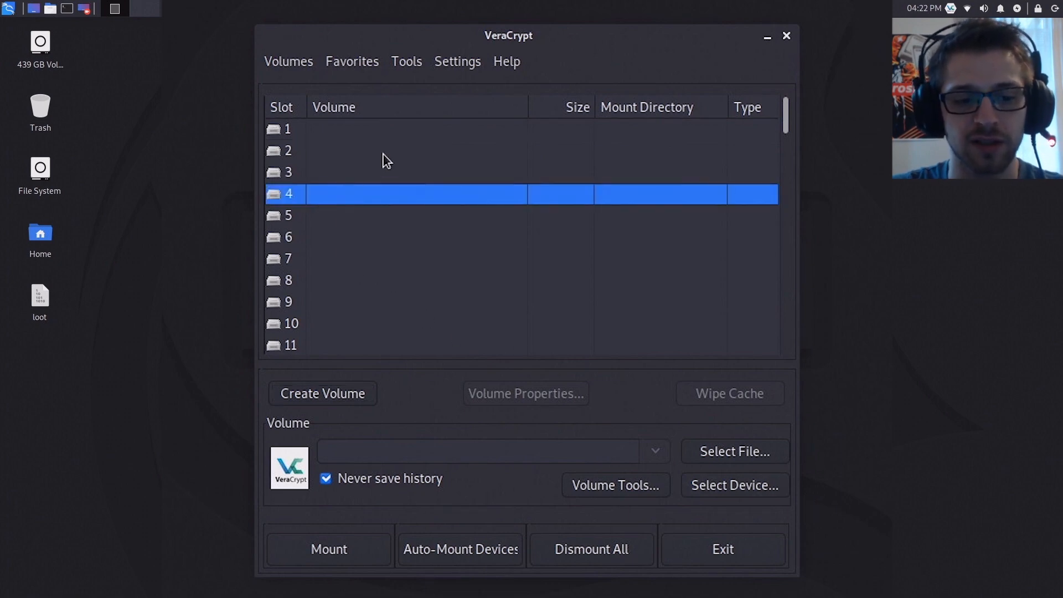
- Choose the Desktop loot file for slot 4 and start mounting it
{"action": "left_click", "coordinate": [733, 450]}
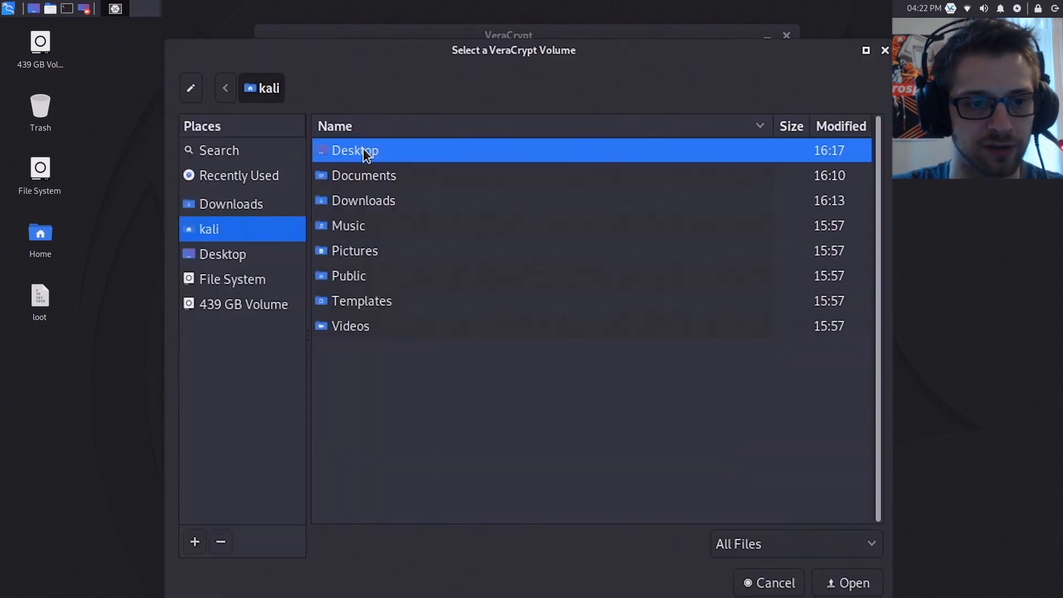
{"action": "double_click", "coordinate": [354, 150]}
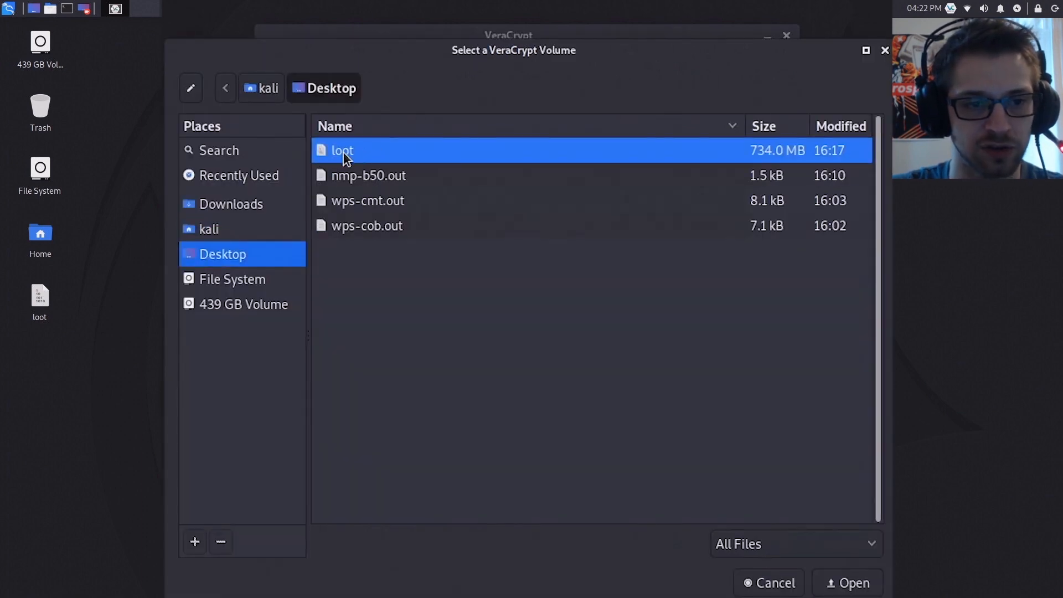
{"action": "left_click", "coordinate": [846, 583]}
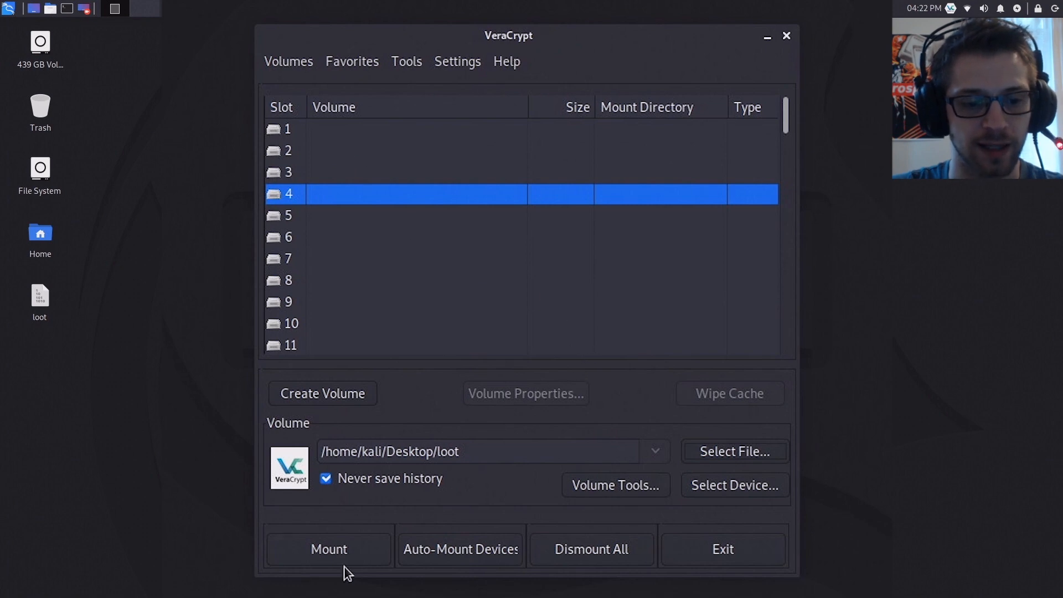
{"action": "left_click", "coordinate": [328, 549]}
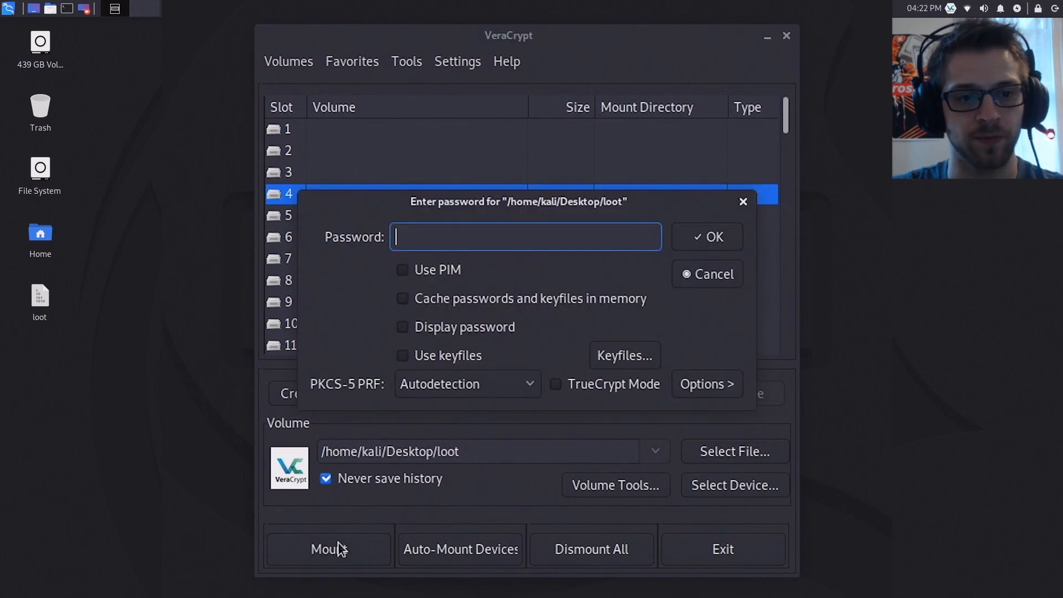
- Enter the volume password to mount loot at /media/veracrypt4
{"action": "type", "text": "•"}
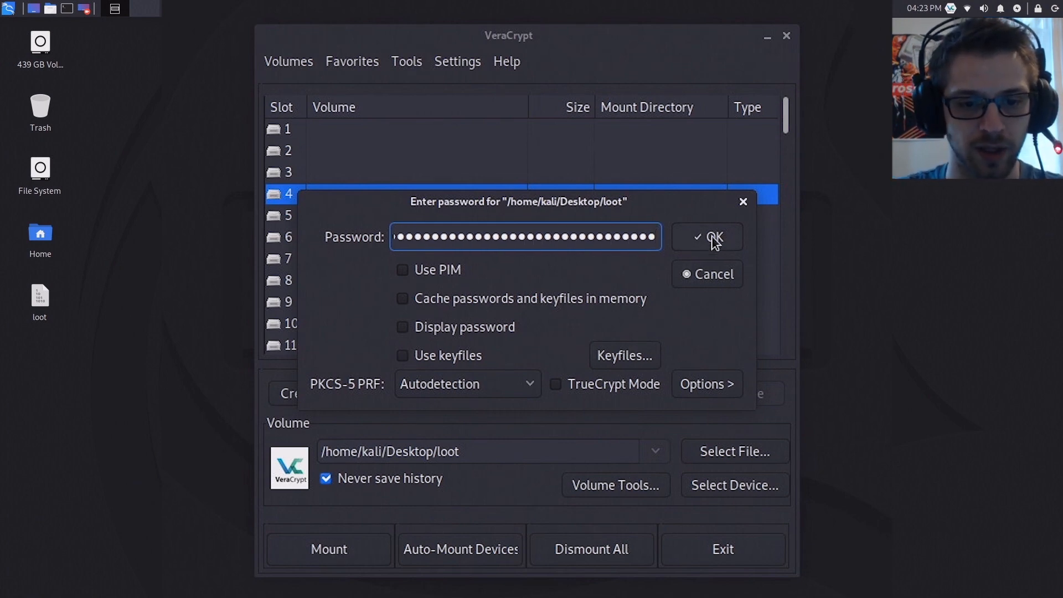
{"action": "left_click", "coordinate": [707, 237]}
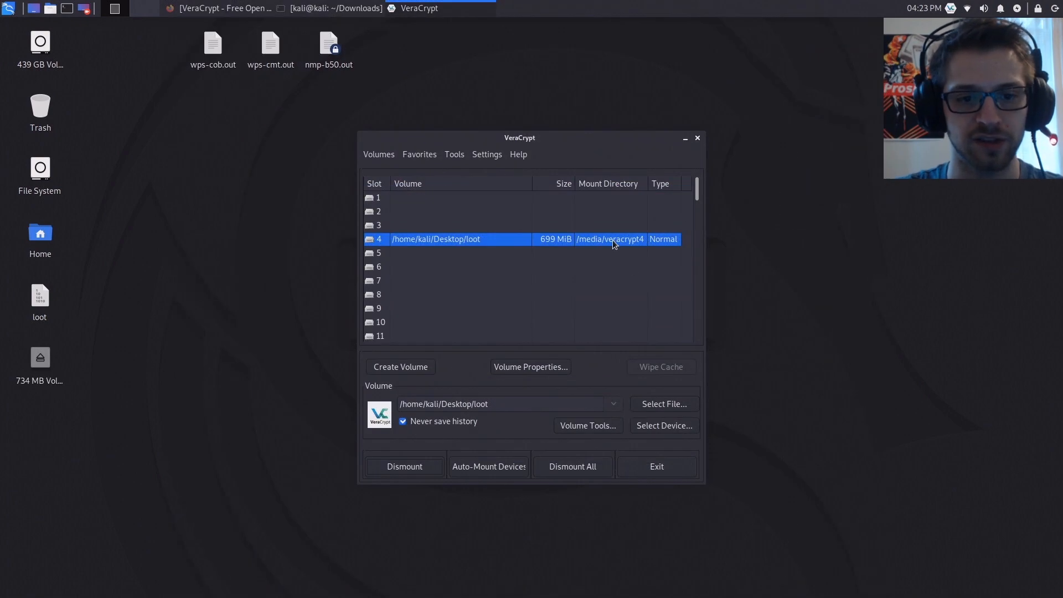
{"action": "mouse_move", "coordinate": [602, 241]}
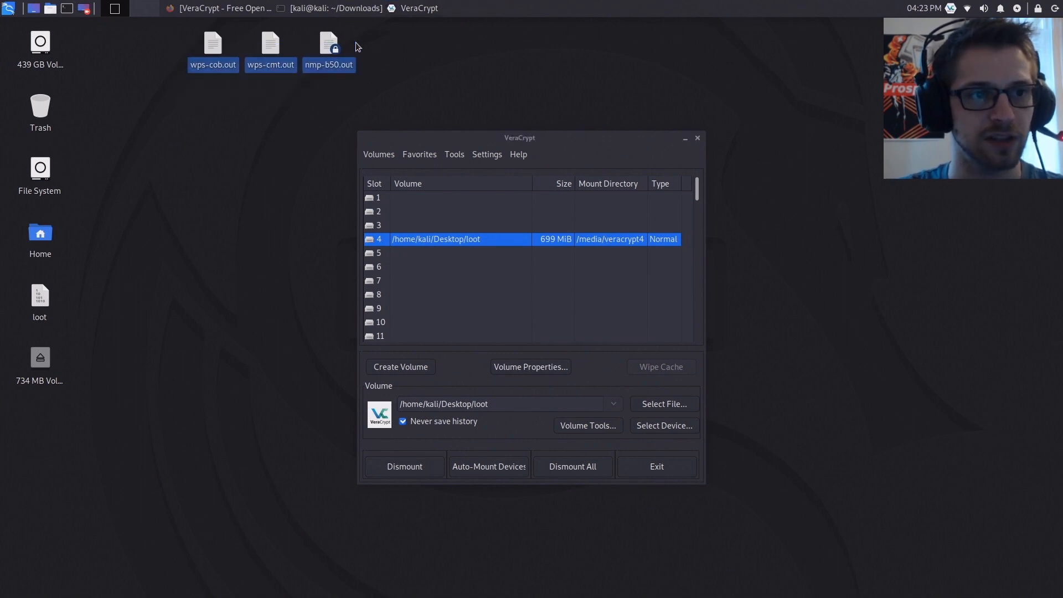
- Show actions for the three .out files, then open the Home folder
{"action": "right_click", "coordinate": [328, 47]}
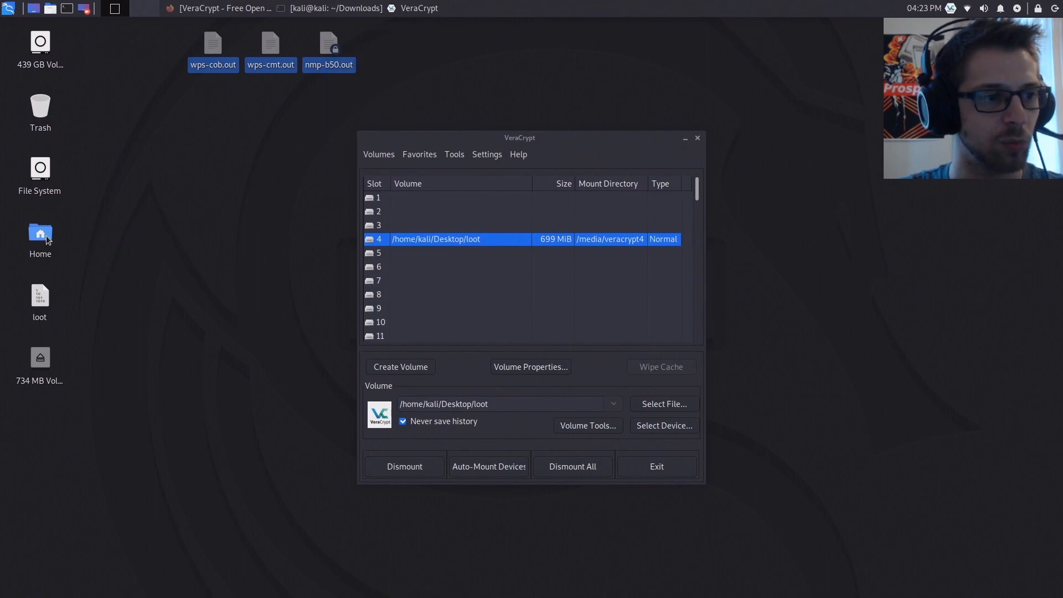
{"action": "double_click", "coordinate": [40, 232]}
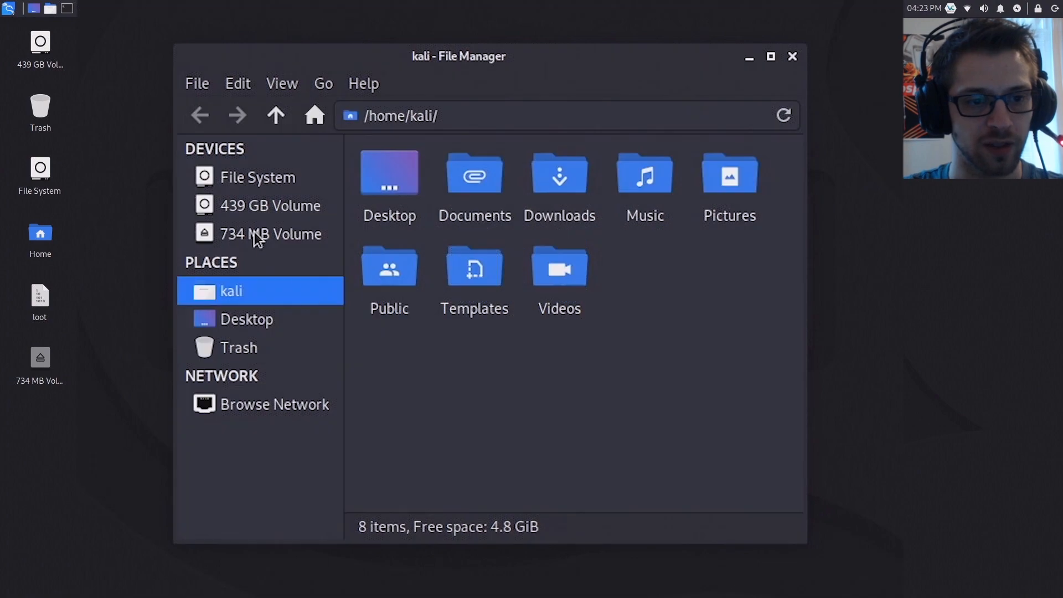
- Open the 734 MB volume to view the three .out files
{"action": "left_click", "coordinate": [271, 234]}
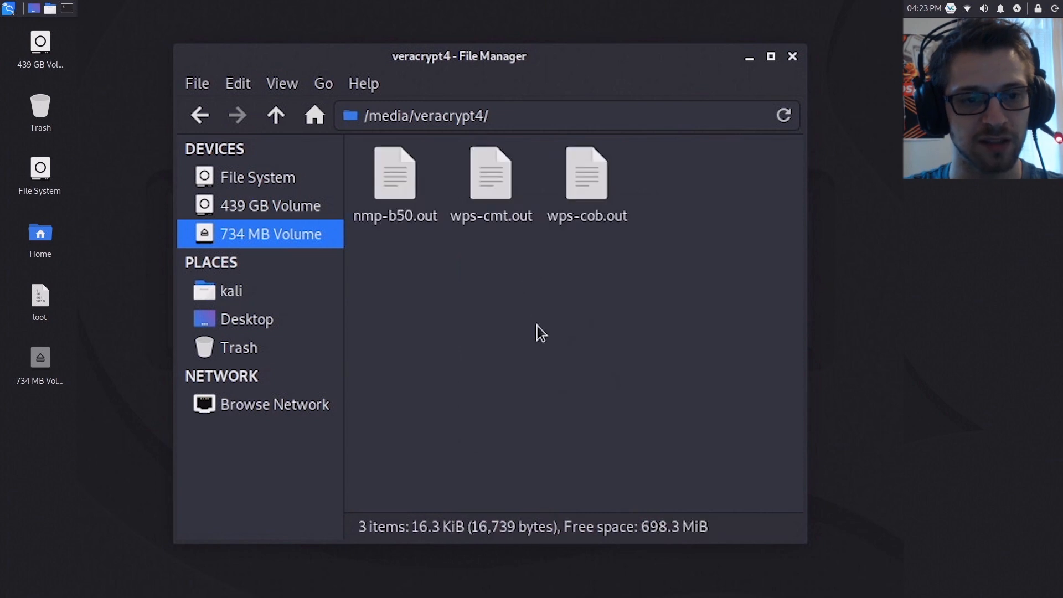
{"action": "mouse_move", "coordinate": [743, 151]}
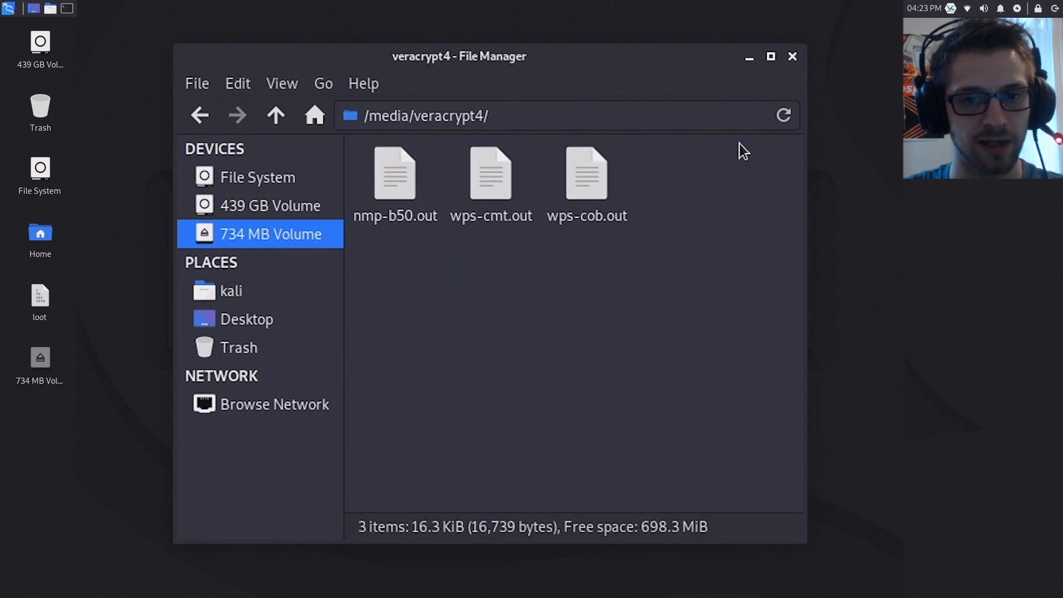
{"action": "mouse_move", "coordinate": [749, 60]}
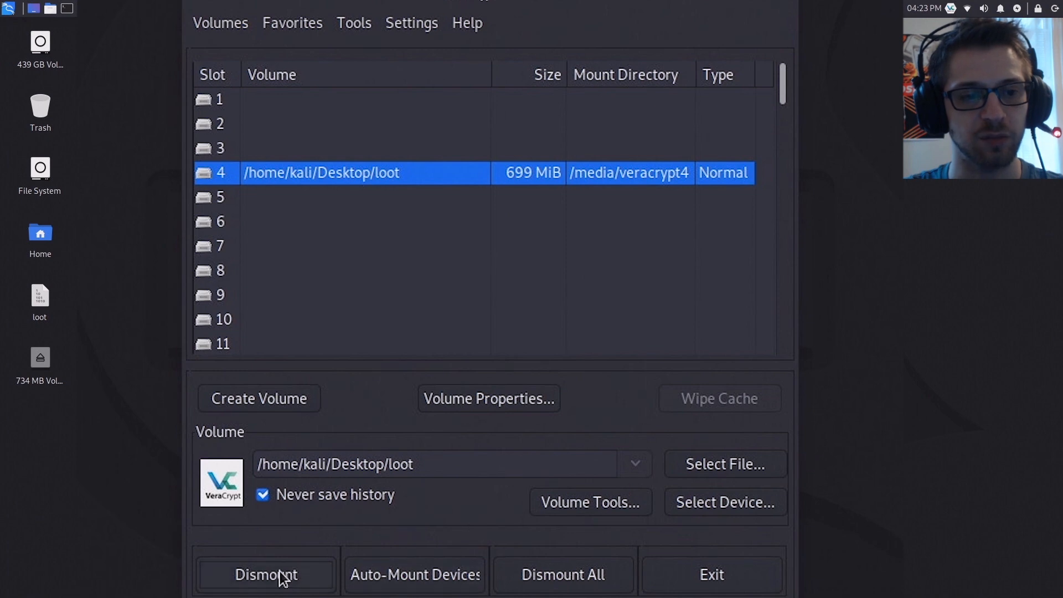
- Dismount the loot volume from slot 4
{"action": "left_click", "coordinate": [265, 574]}
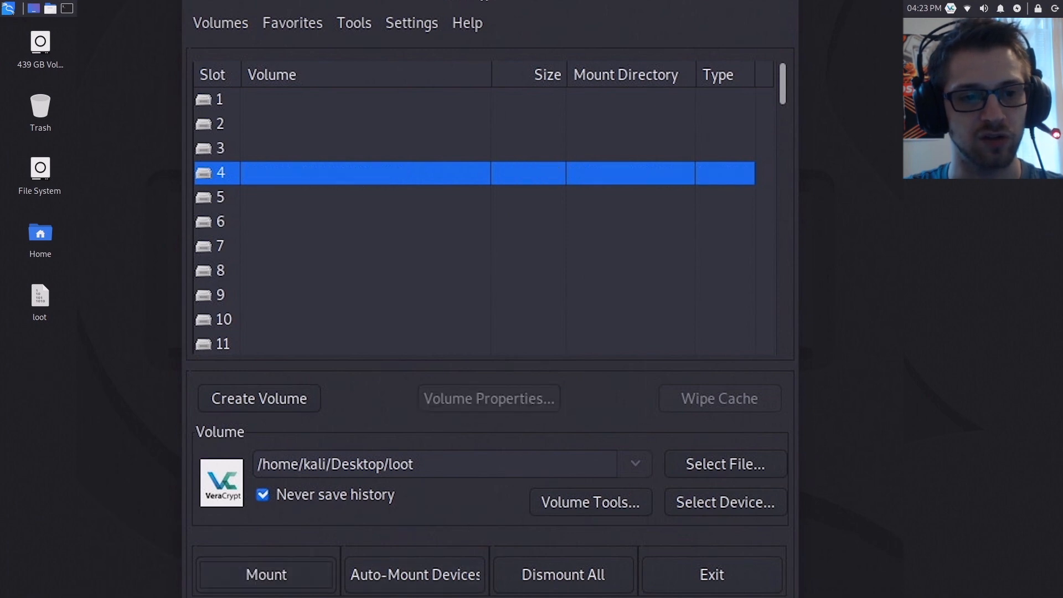